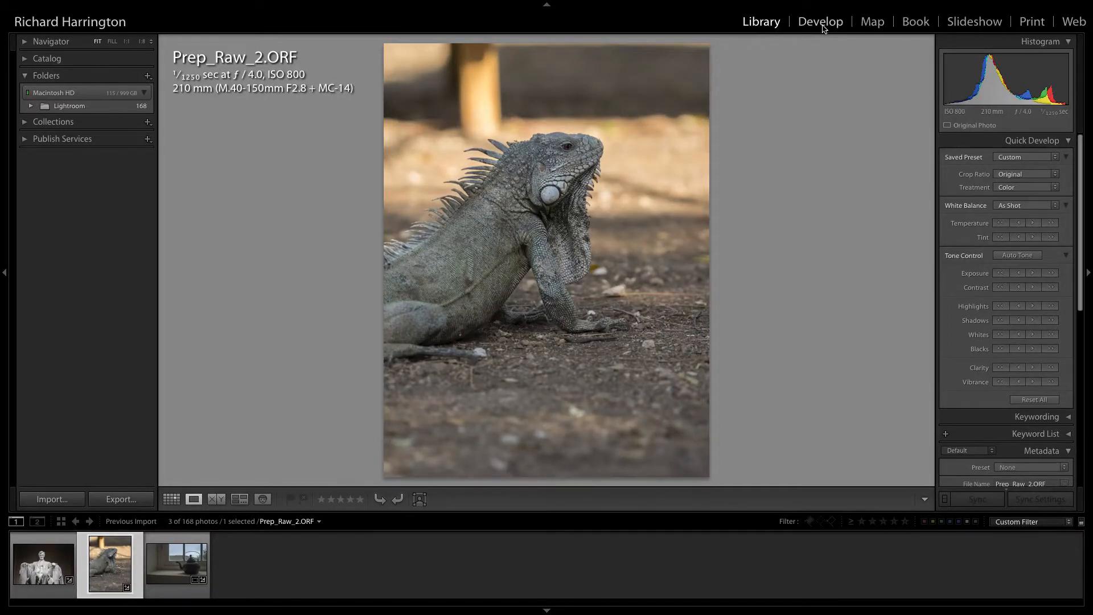
# Step: Develop the iguana photo with Highlights -100, Shadows +40 and an eyedropper white balance of 5,250, tint +10
pyautogui.click(819, 21)
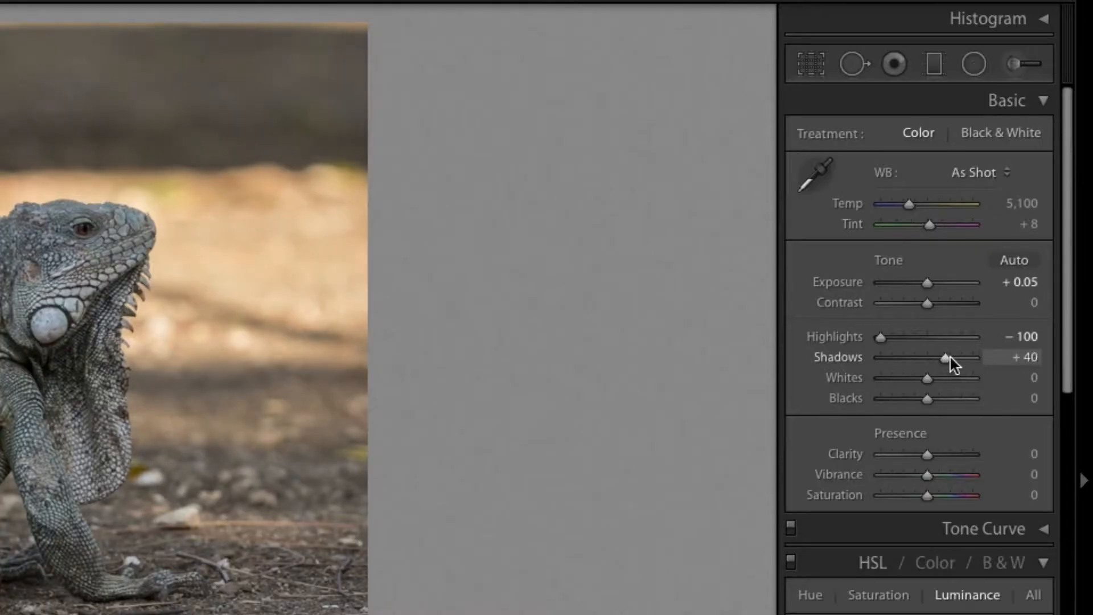
pyautogui.moveTo(946, 368)
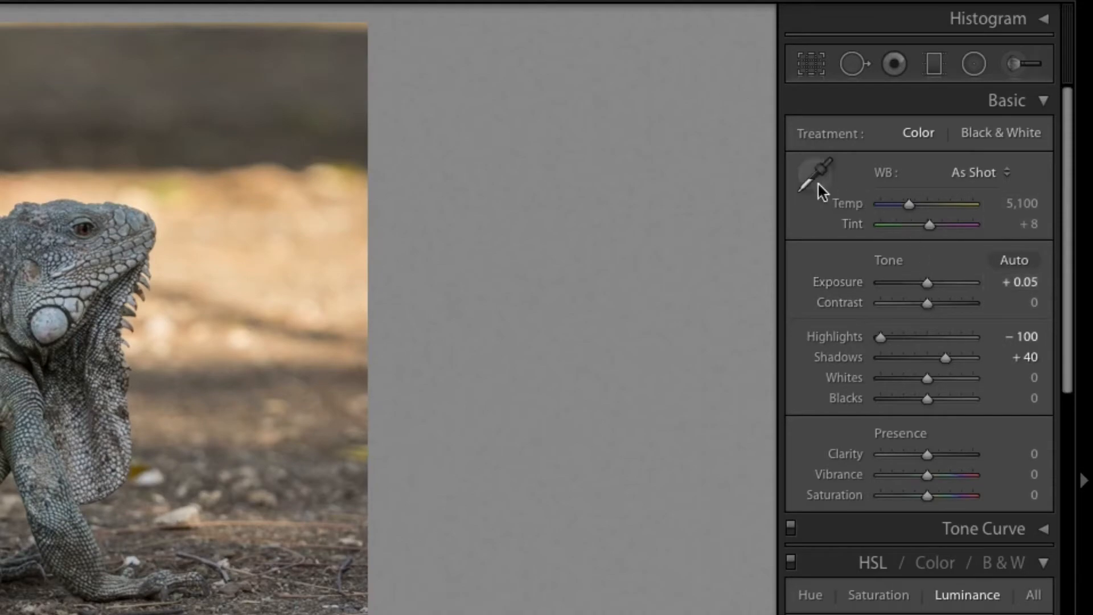
pyautogui.click(815, 172)
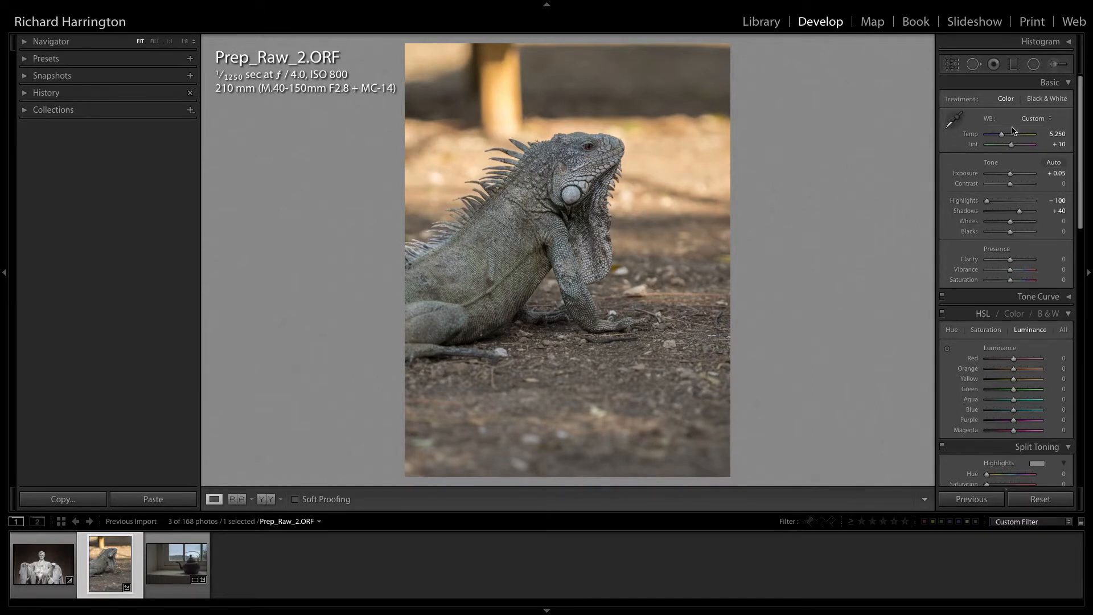
pyautogui.scroll(-3)
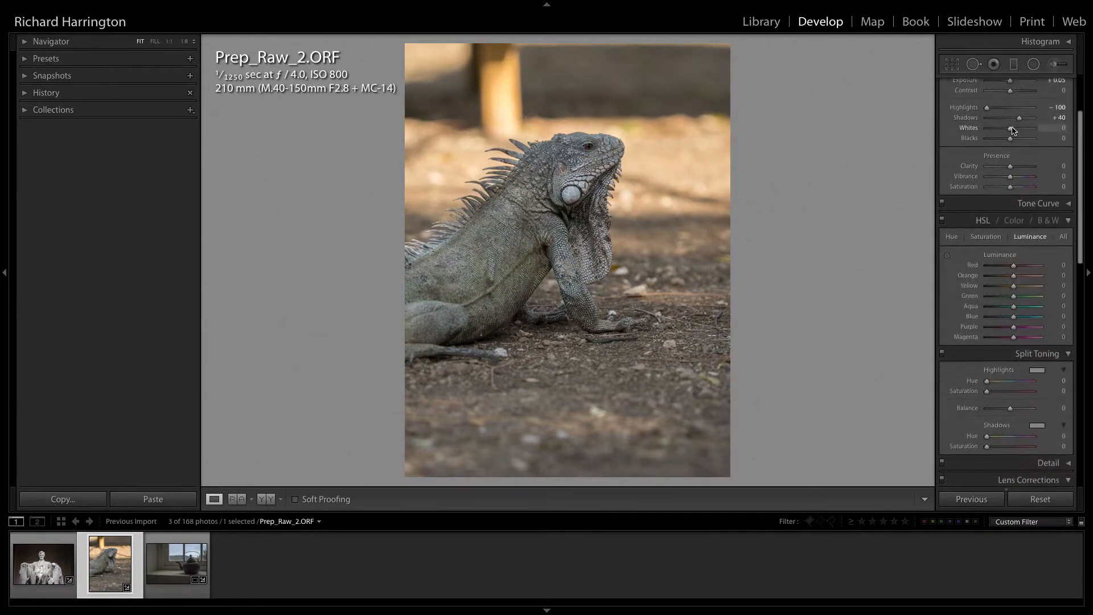
pyautogui.scroll(-3)
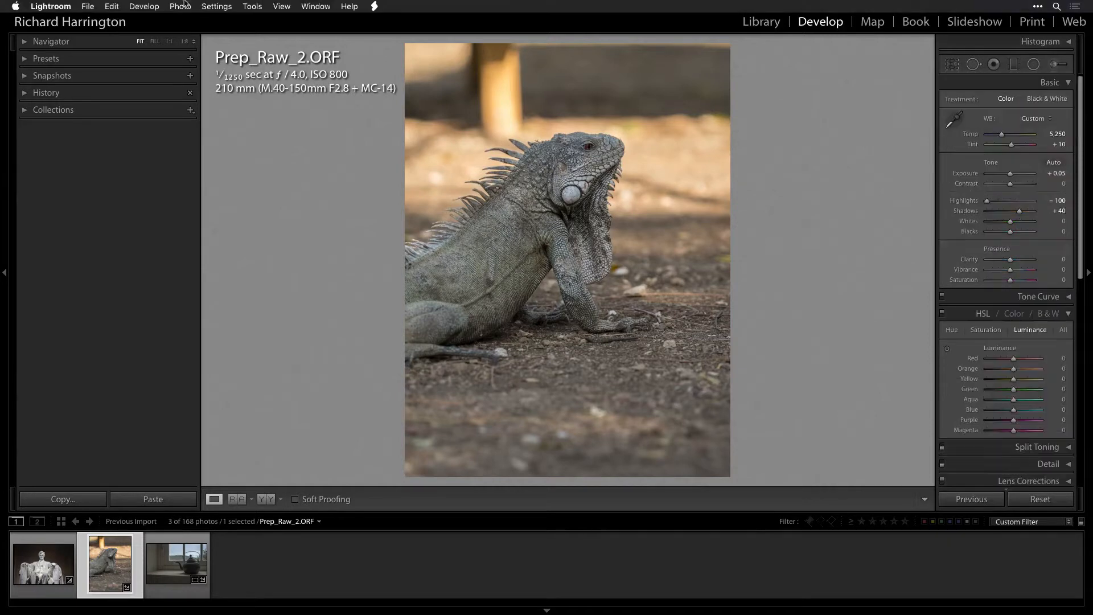
# Step: Write the iguana photo's develop settings to its metadata sidecar file and confirm
pyautogui.click(181, 7)
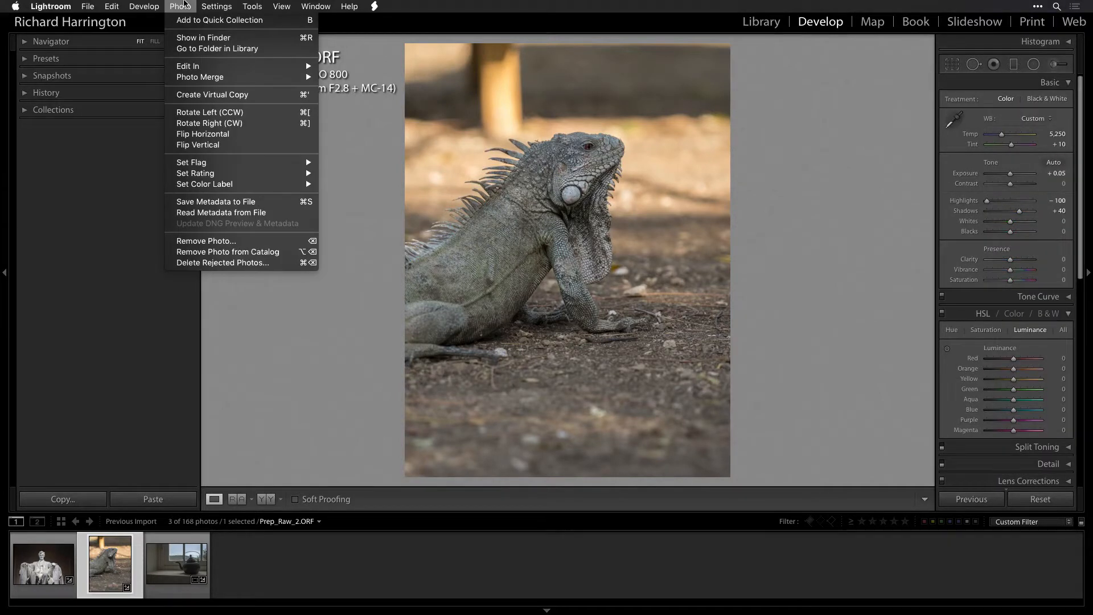
pyautogui.moveTo(216, 201)
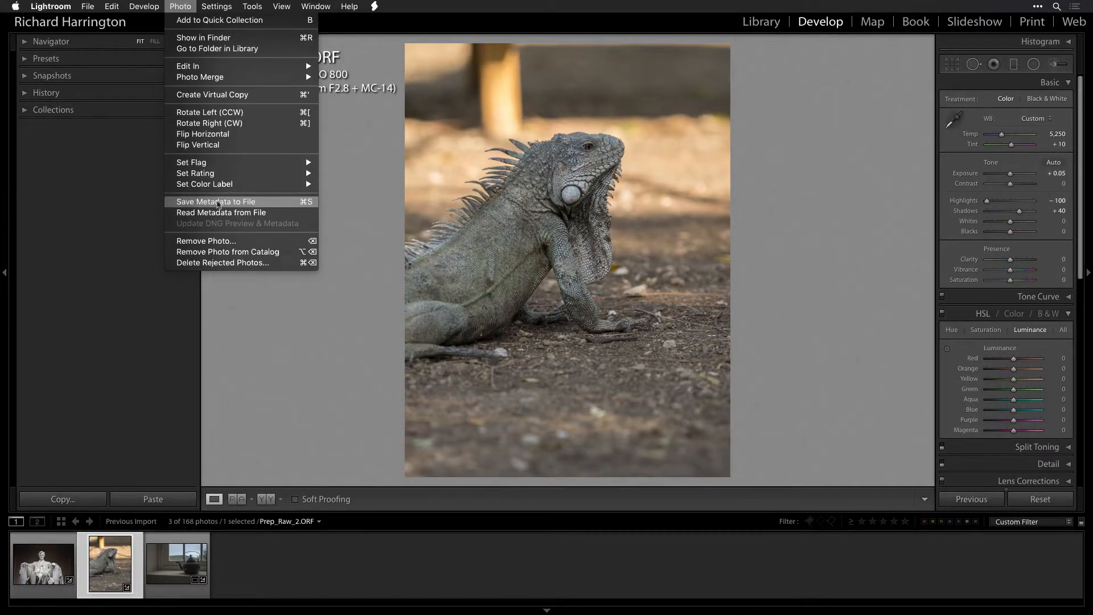
pyautogui.click(215, 201)
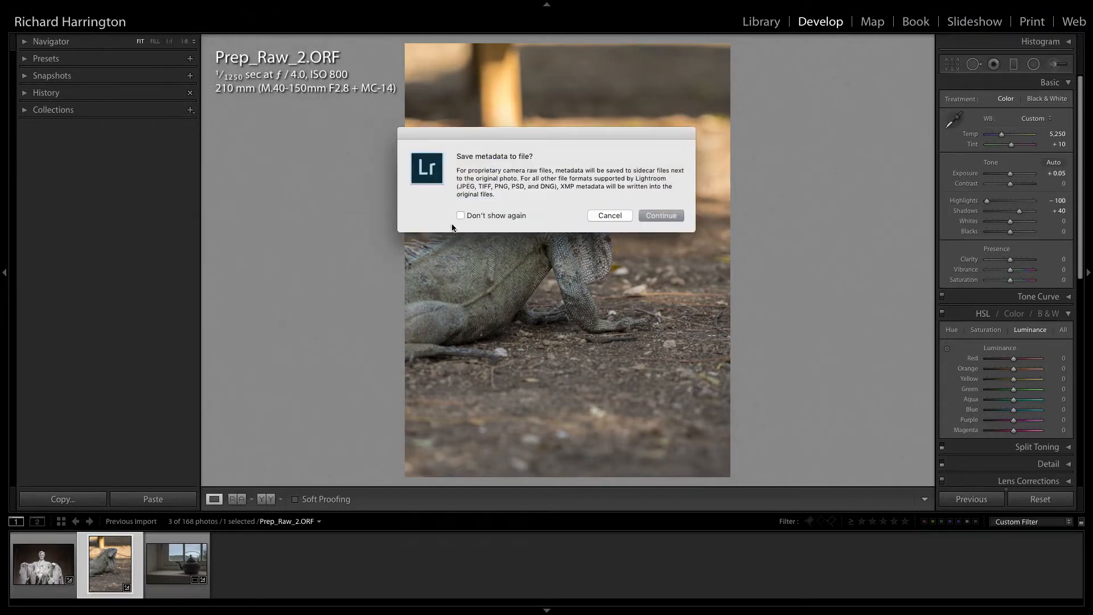
pyautogui.click(659, 216)
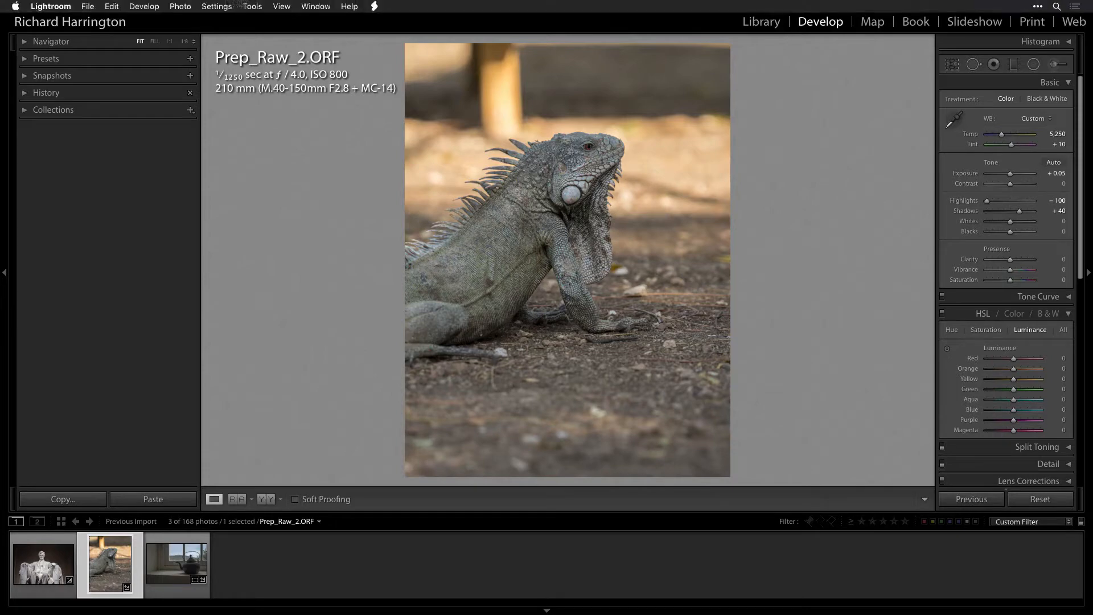
# Step: Send a 16-bit sRGB TIFF copy with Lightroom adjustments to Perfectly Clear Complete v3
pyautogui.click(181, 7)
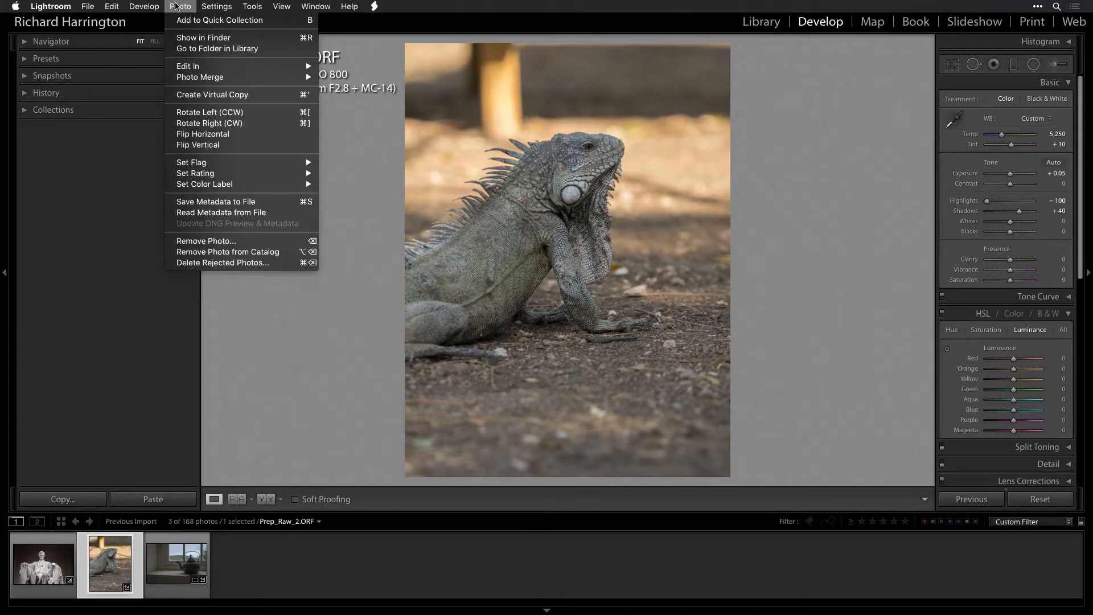
pyautogui.moveTo(186, 66)
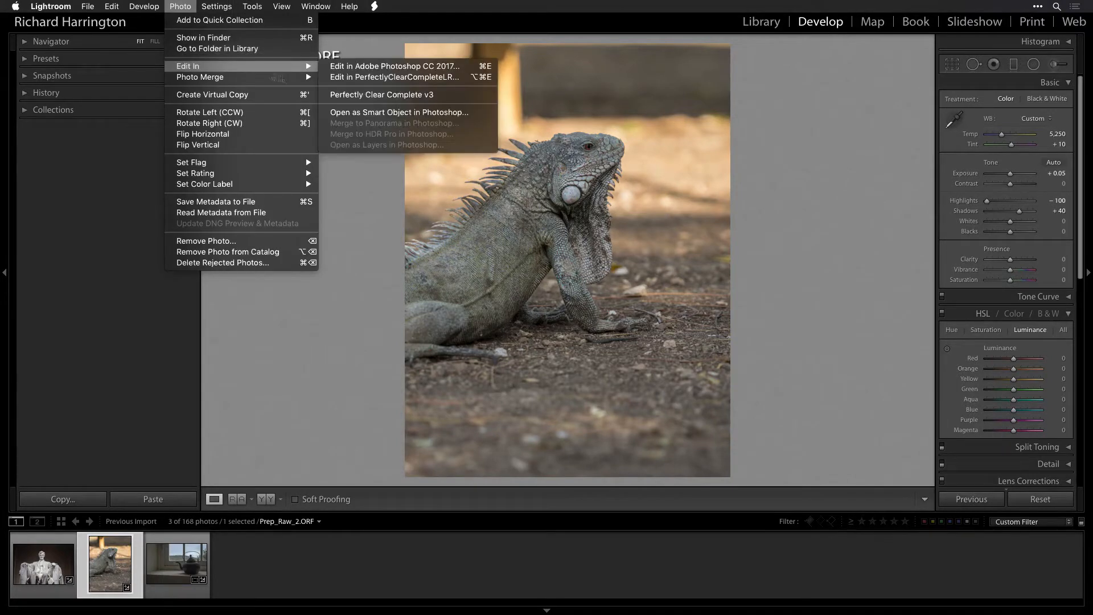
pyautogui.moveTo(382, 95)
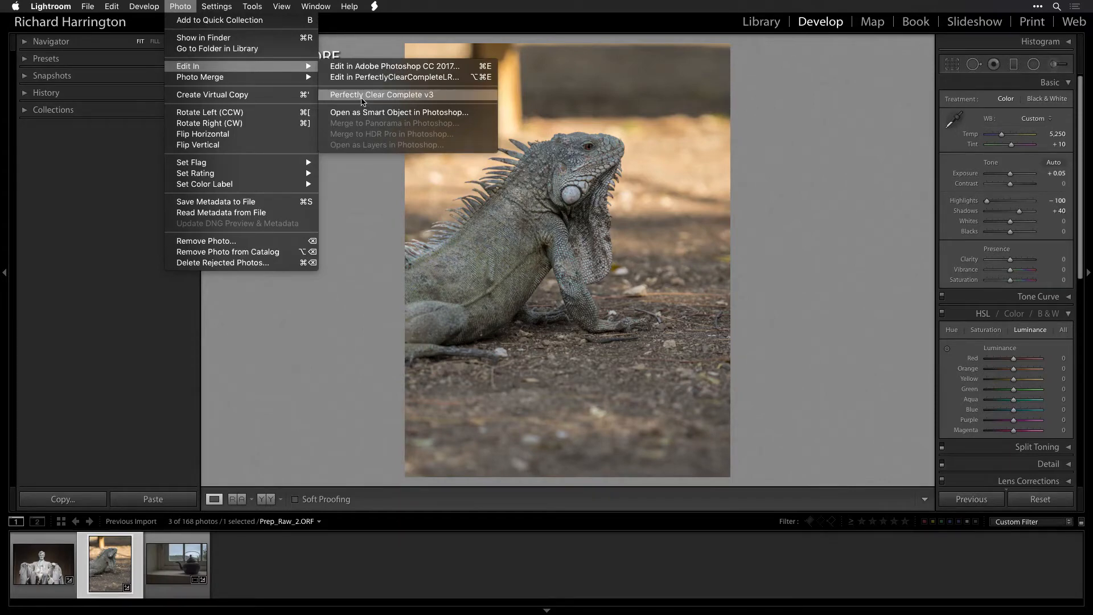
pyautogui.click(394, 76)
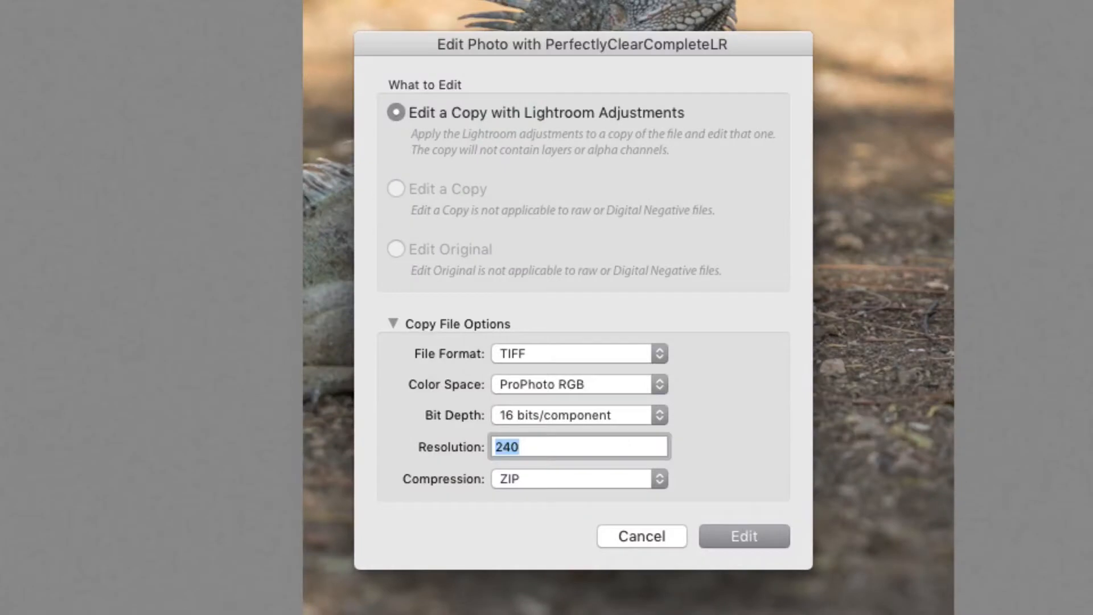
pyautogui.click(577, 353)
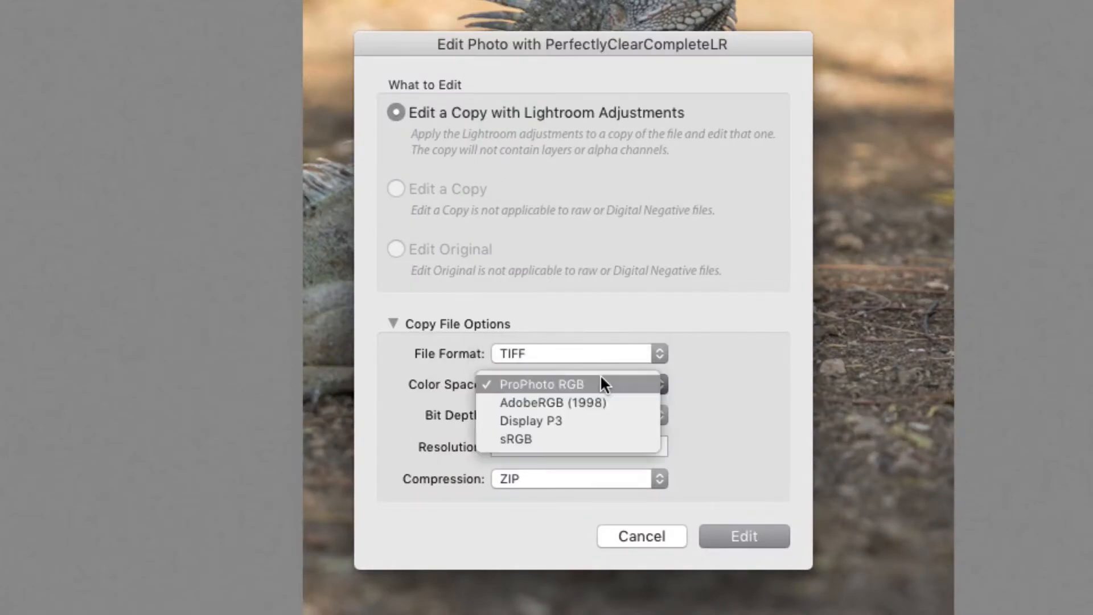
pyautogui.moveTo(590, 452)
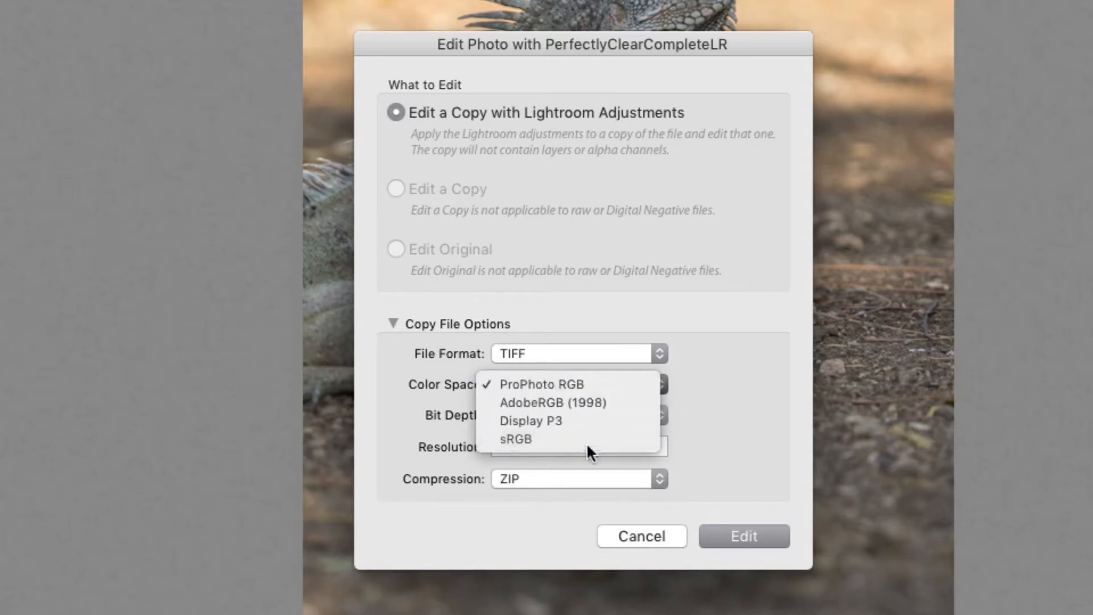
pyautogui.click(514, 438)
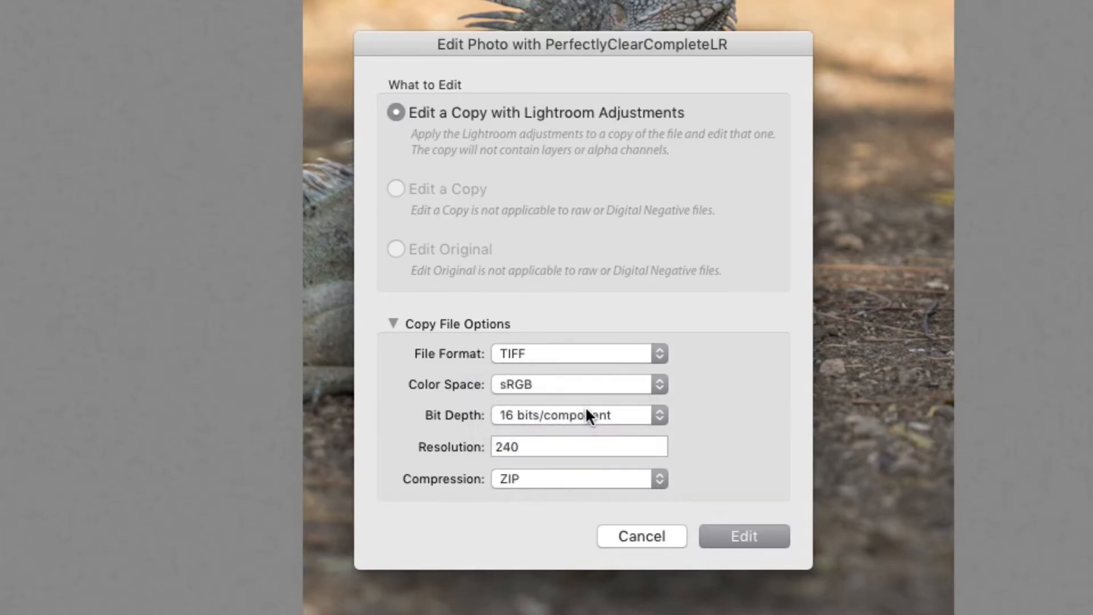
pyautogui.moveTo(733, 545)
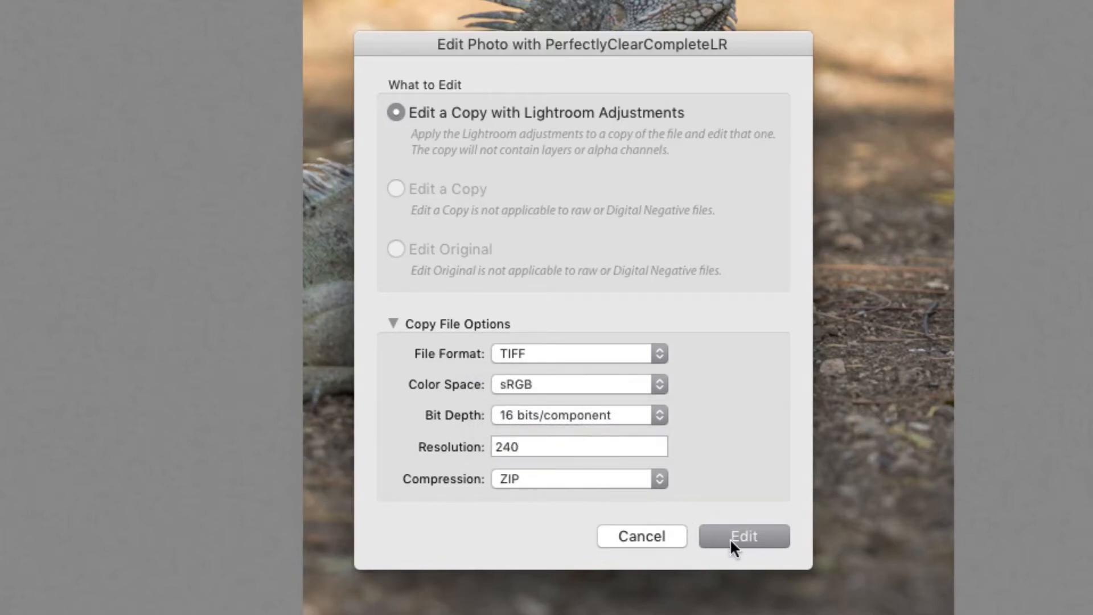
pyautogui.click(744, 536)
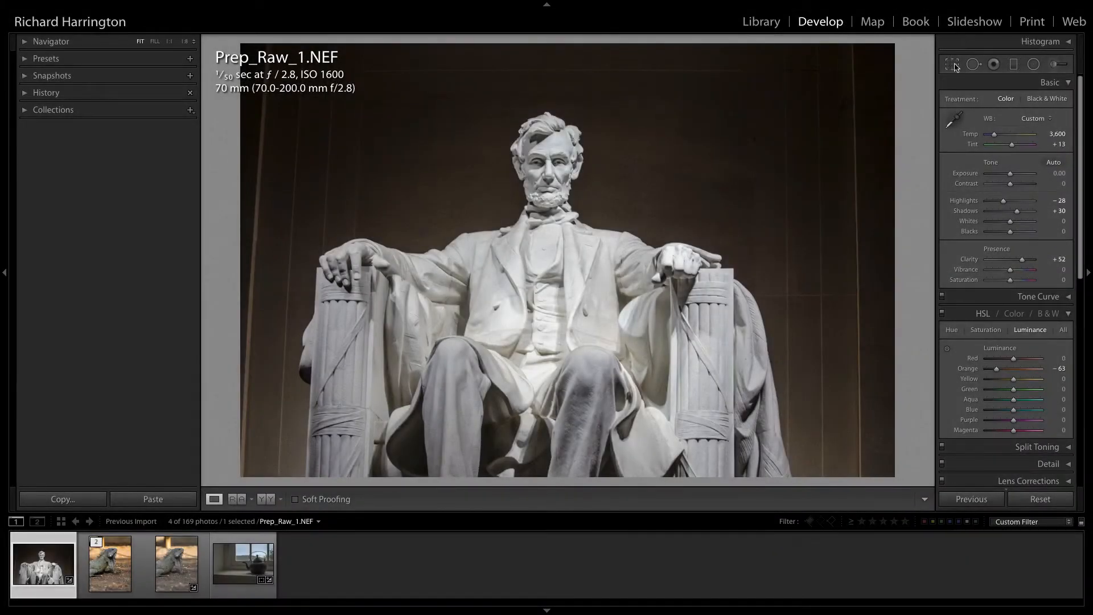
# Step: Enable lens profile corrections and chromatic aberration removal on the Lincoln photo, toggling each to compare
pyautogui.click(952, 63)
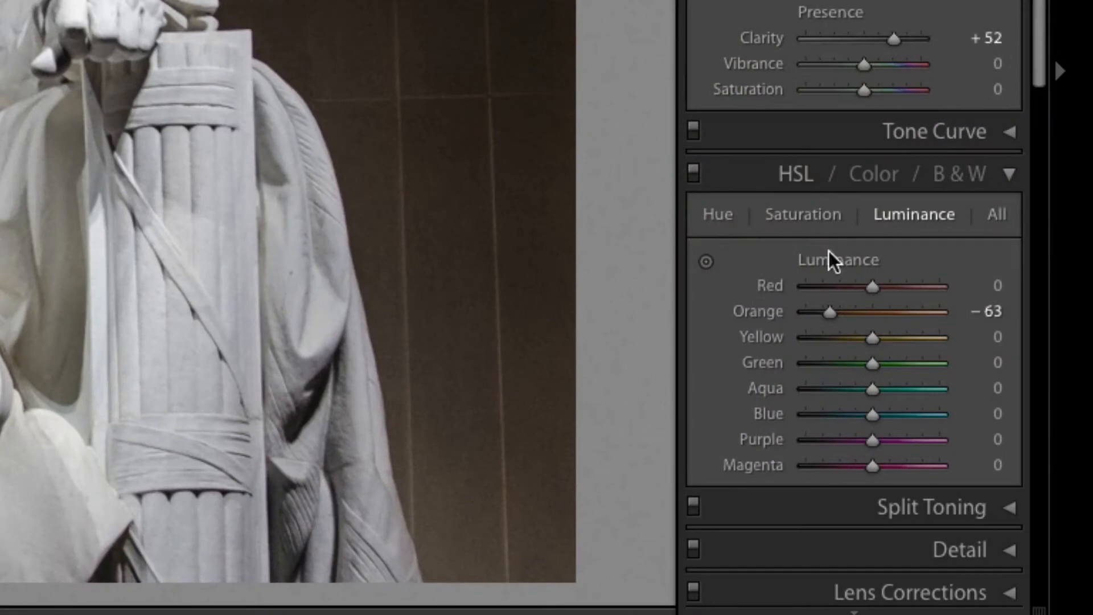
pyautogui.scroll(-3)
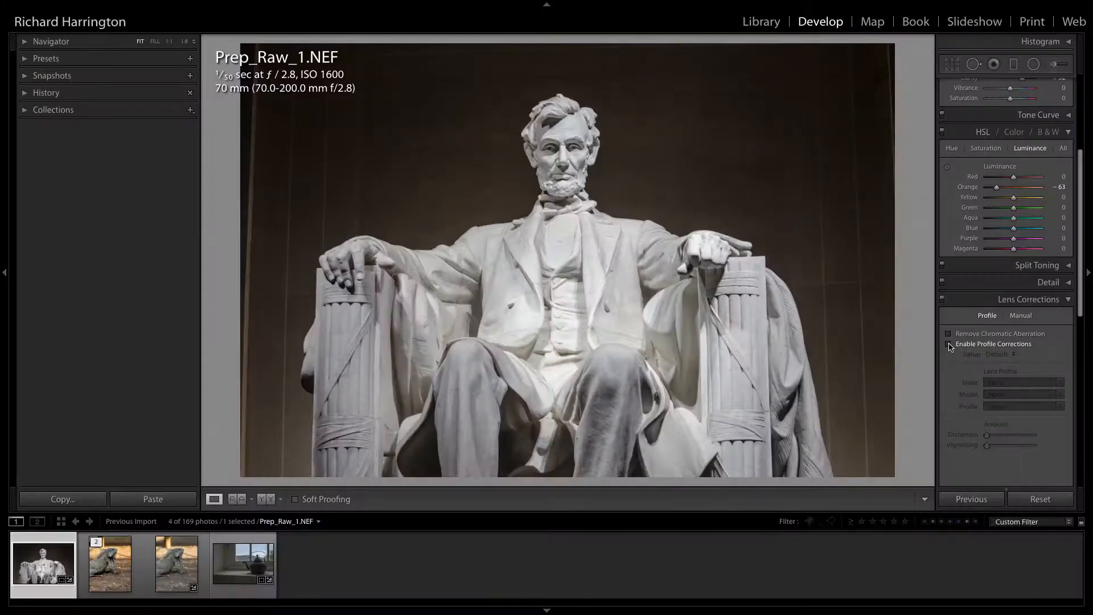
pyautogui.click(948, 343)
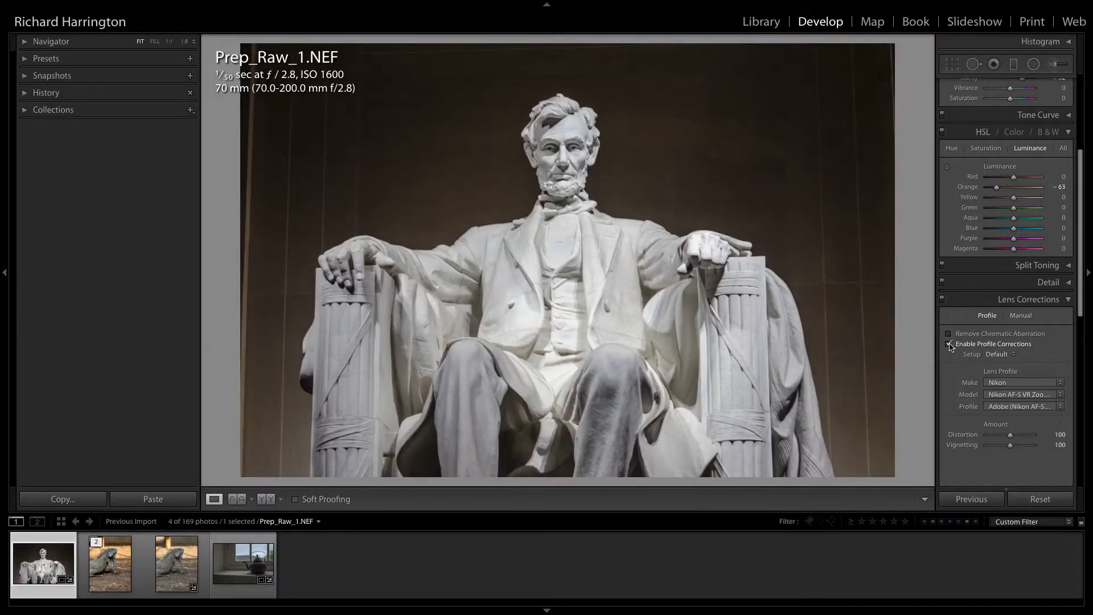
pyautogui.click(948, 344)
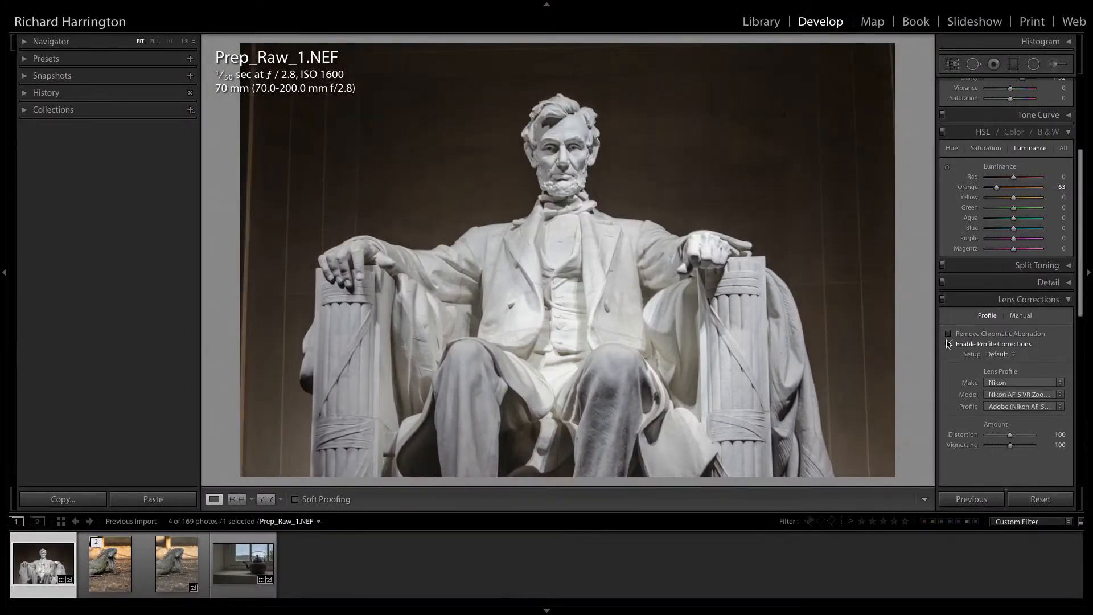
pyautogui.click(948, 333)
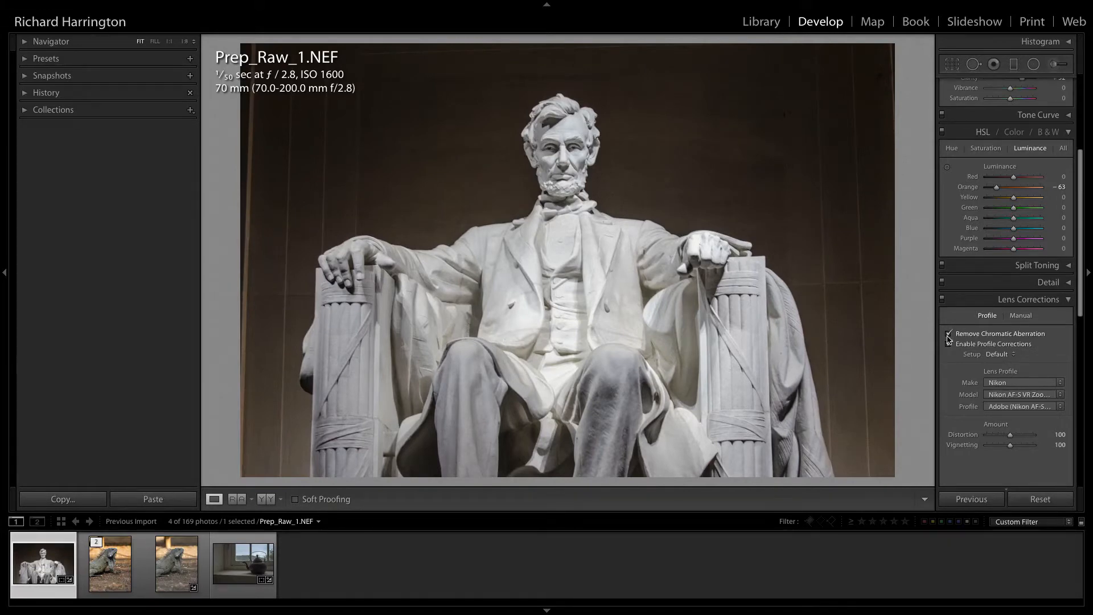
pyautogui.click(948, 334)
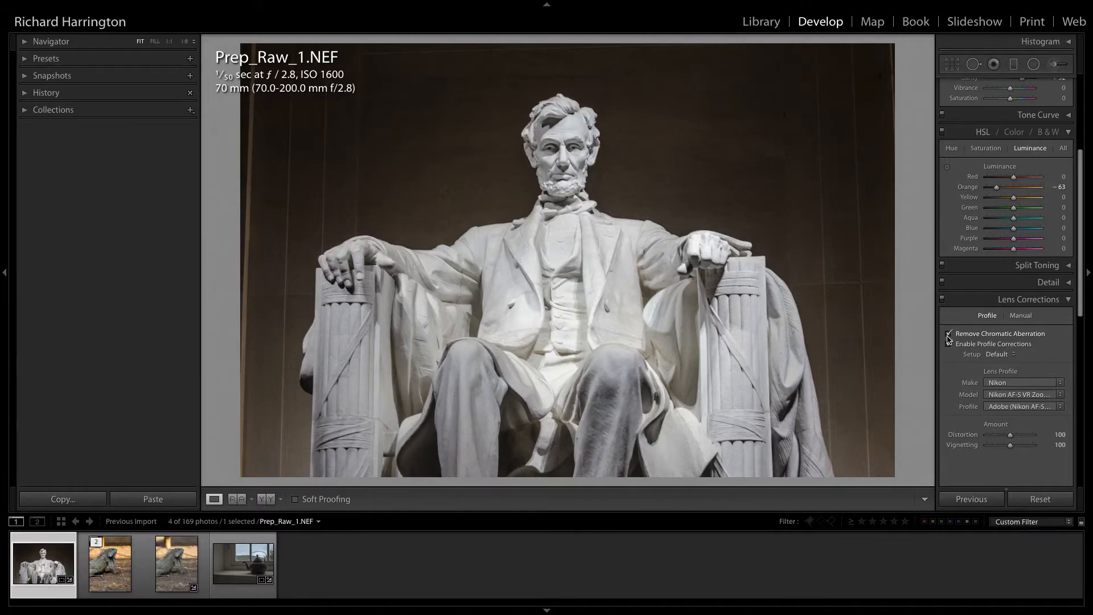
pyautogui.click(949, 343)
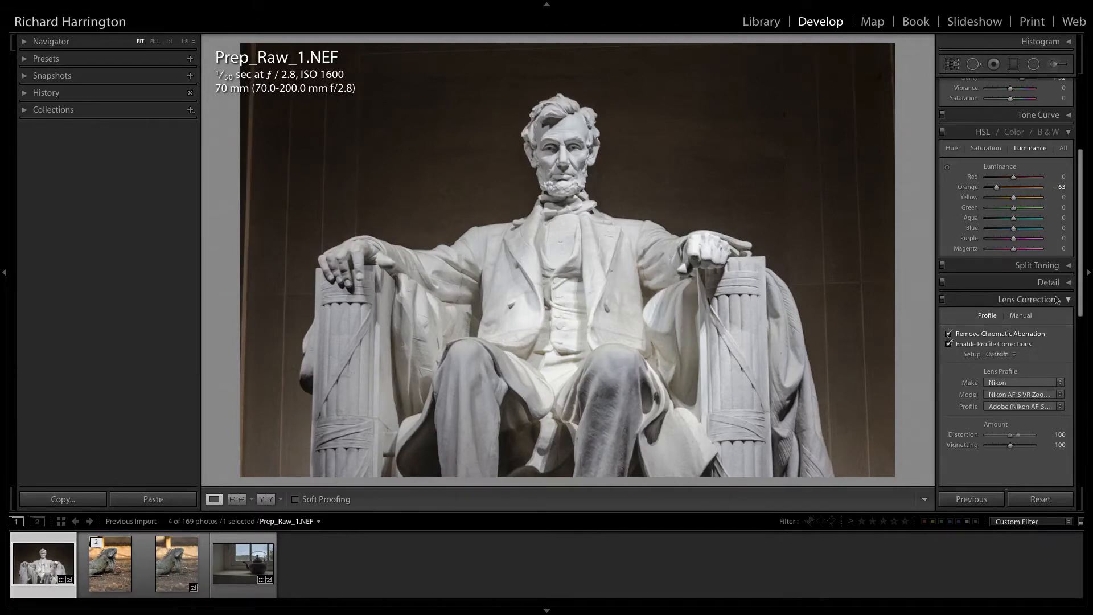
pyautogui.click(1037, 300)
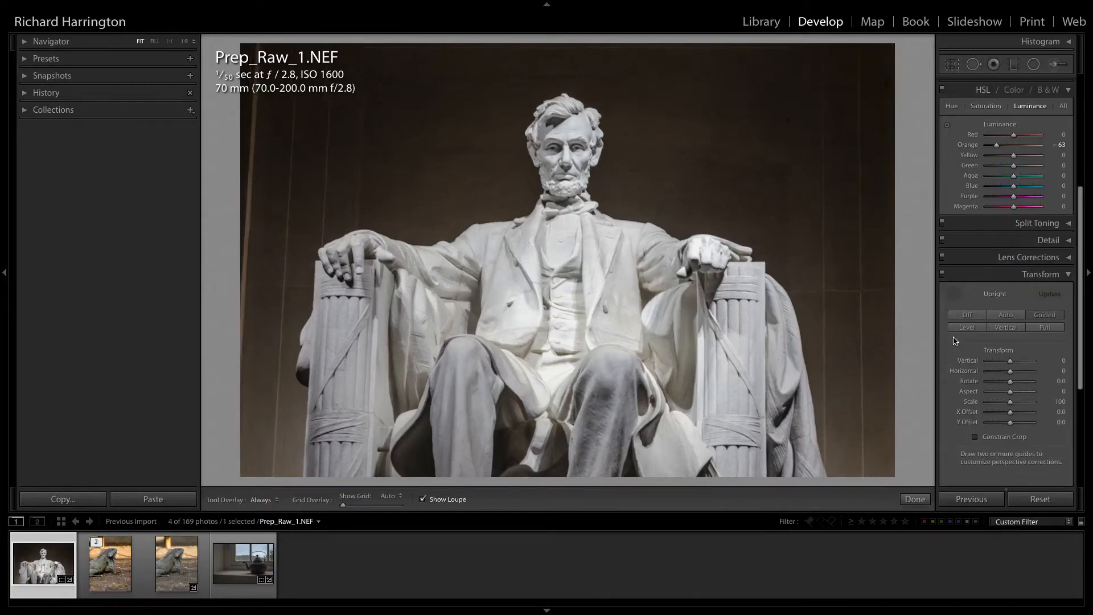
# Step: Draw Guided Upright perspective guides along the statue's chair and background pillars
pyautogui.click(1004, 314)
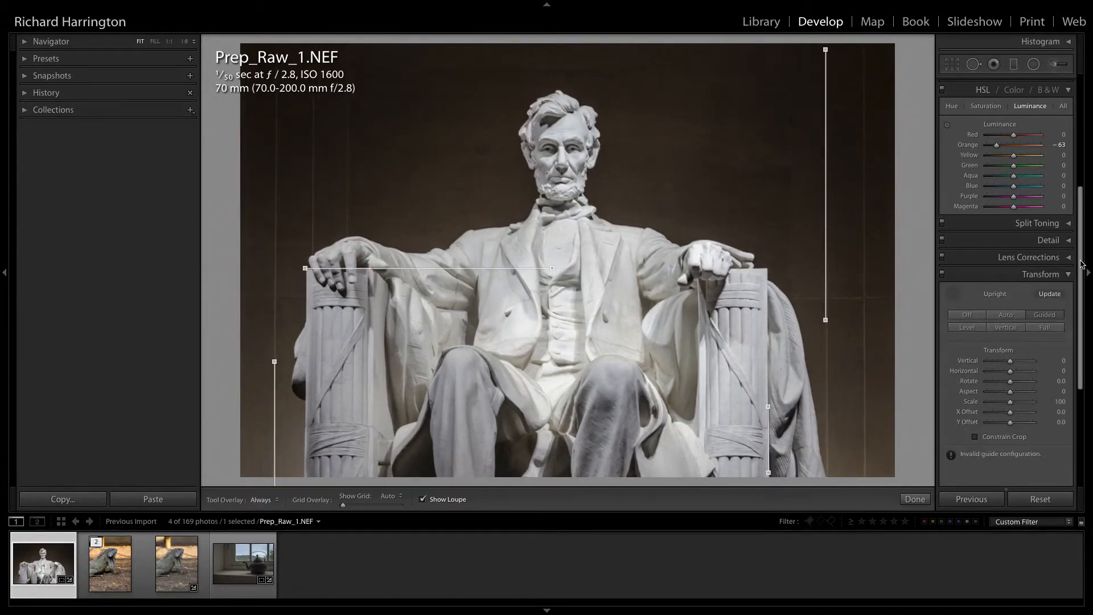
pyautogui.click(1047, 82)
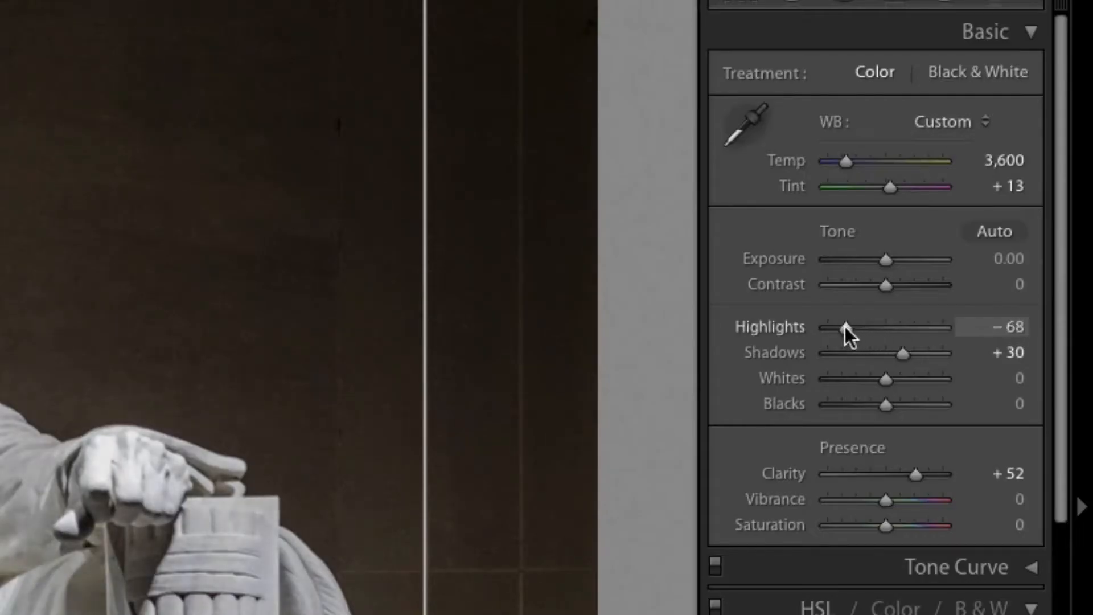
# Step: Set Highlights to -100, ease Shadows back to +18 and refine the Whites
pyautogui.moveTo(843, 326); pyautogui.dragTo(827, 327)
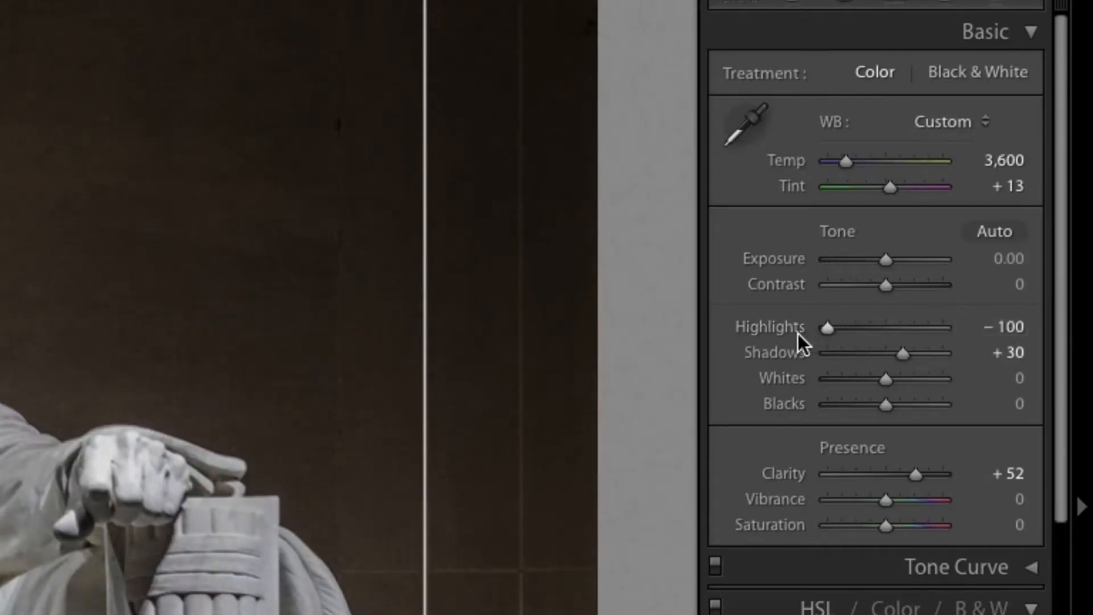
pyautogui.moveTo(916, 353); pyautogui.dragTo(898, 353)
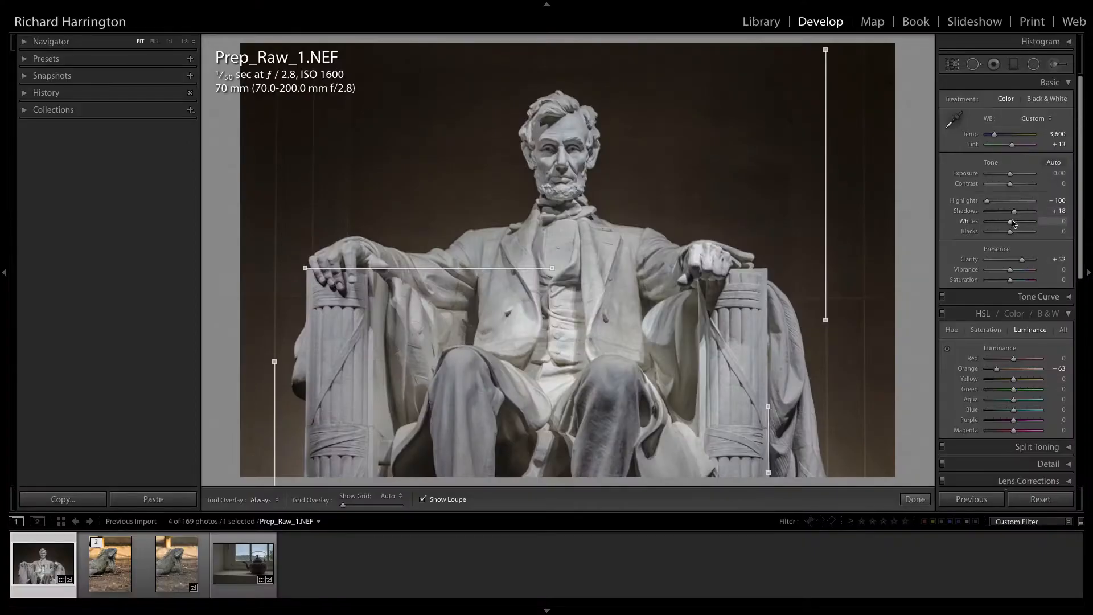
pyautogui.moveTo(1010, 231); pyautogui.dragTo(1004, 231)
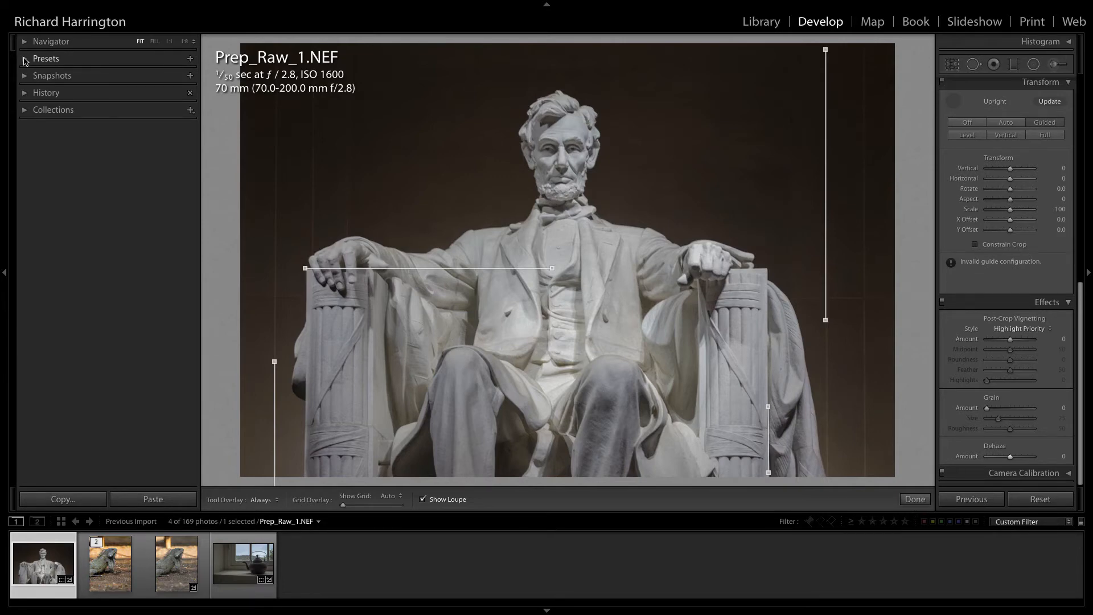
# Step: Create a new user develop preset named Perfectly Clear Base Image from the current settings
pyautogui.click(25, 58)
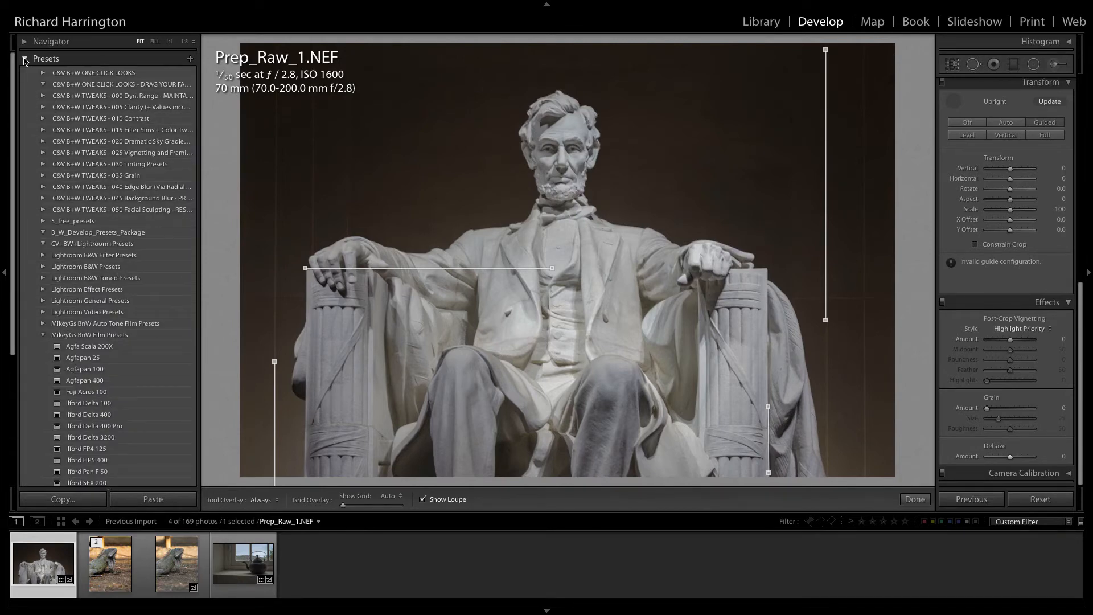
pyautogui.click(190, 59)
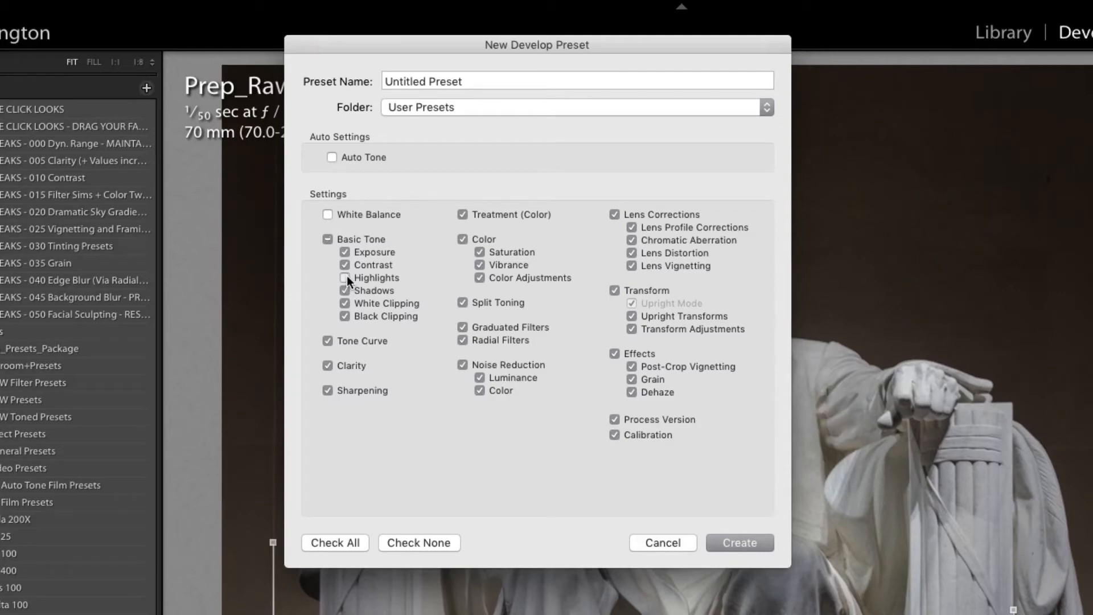
pyautogui.write('Perfe')
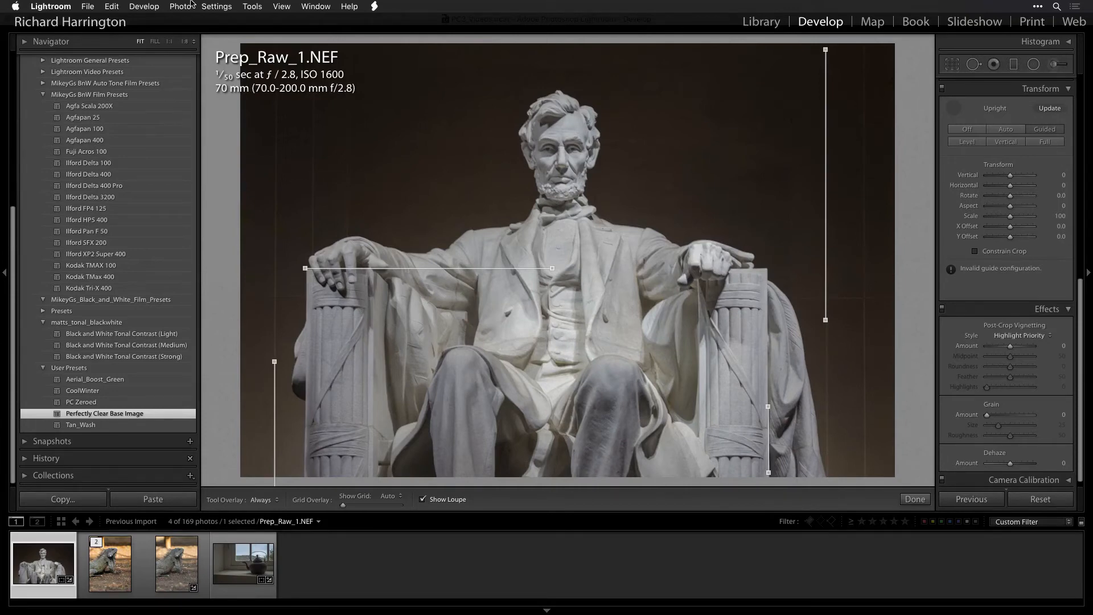
# Step: Choose Edit In Perfectly Clear Complete v3 for the Lincoln photo
pyautogui.click(180, 7)
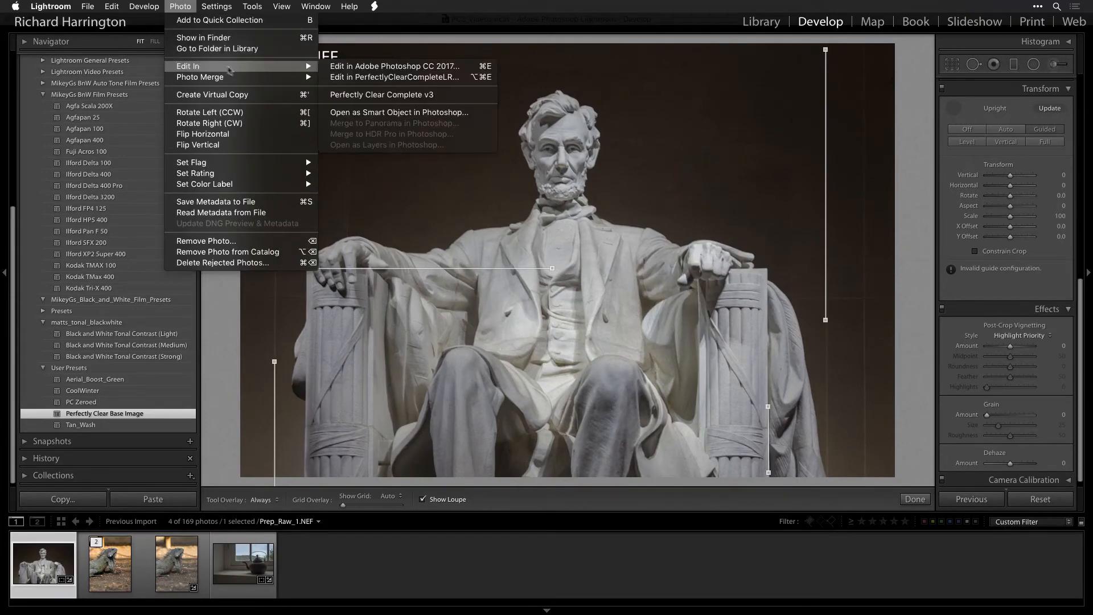
pyautogui.moveTo(380, 94)
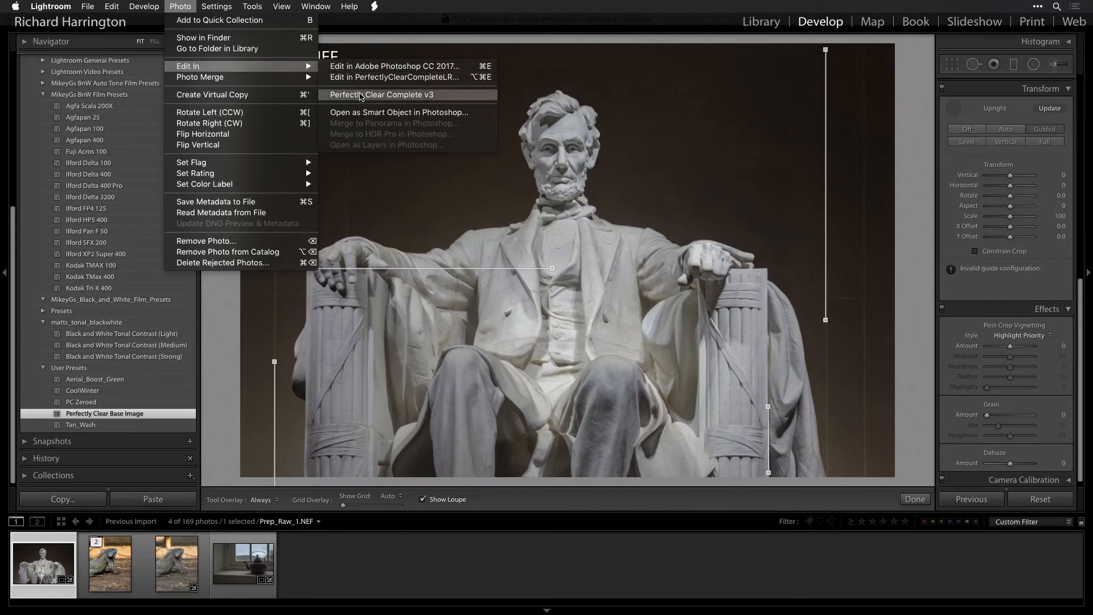
pyautogui.click(393, 94)
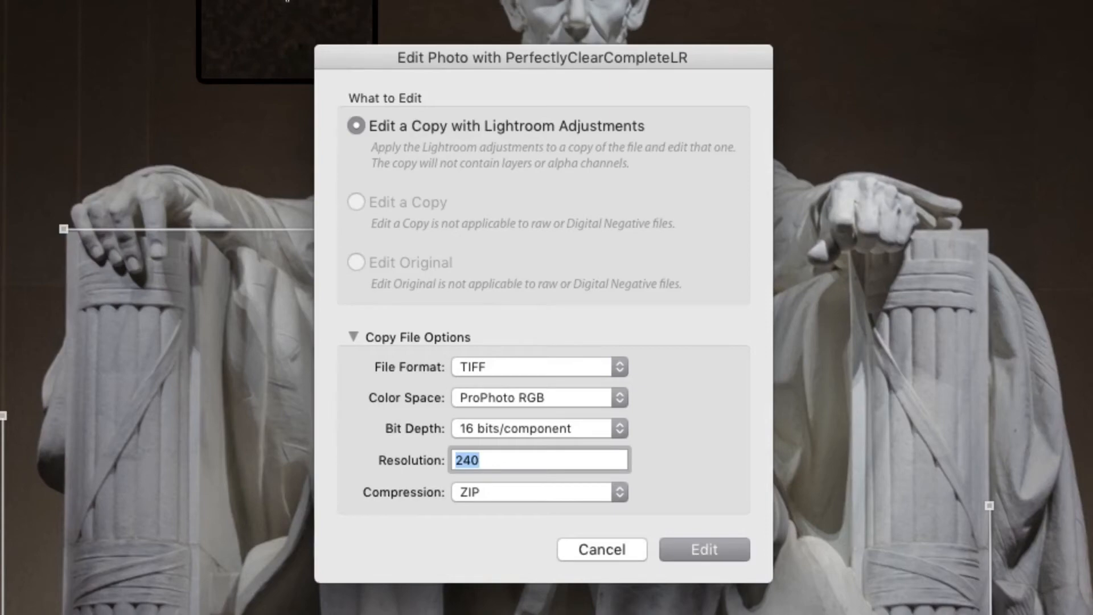
pyautogui.moveTo(427, 129)
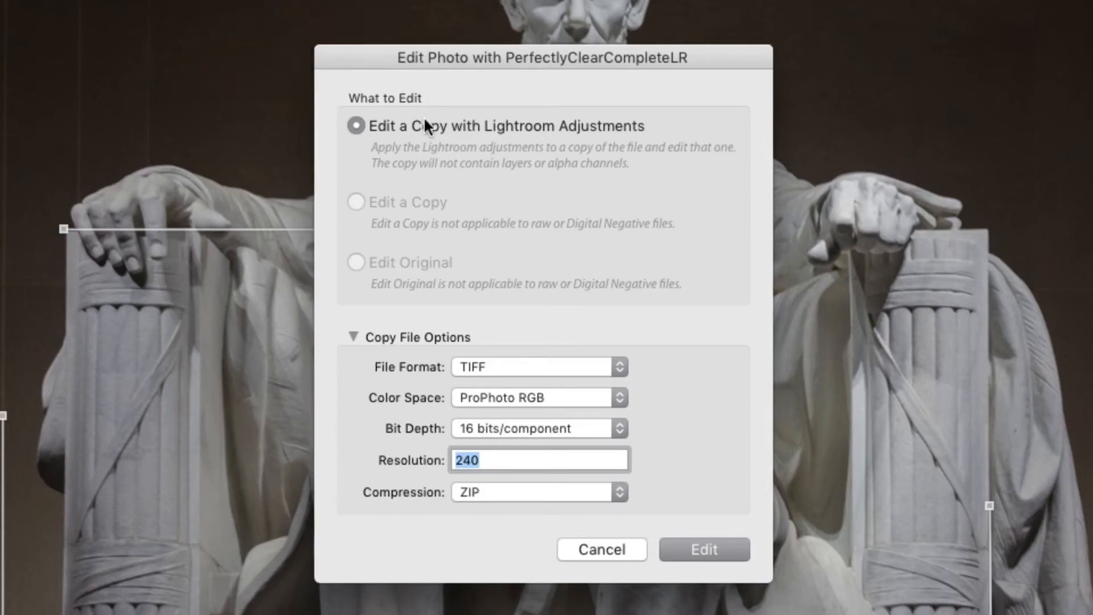
pyautogui.moveTo(418, 193)
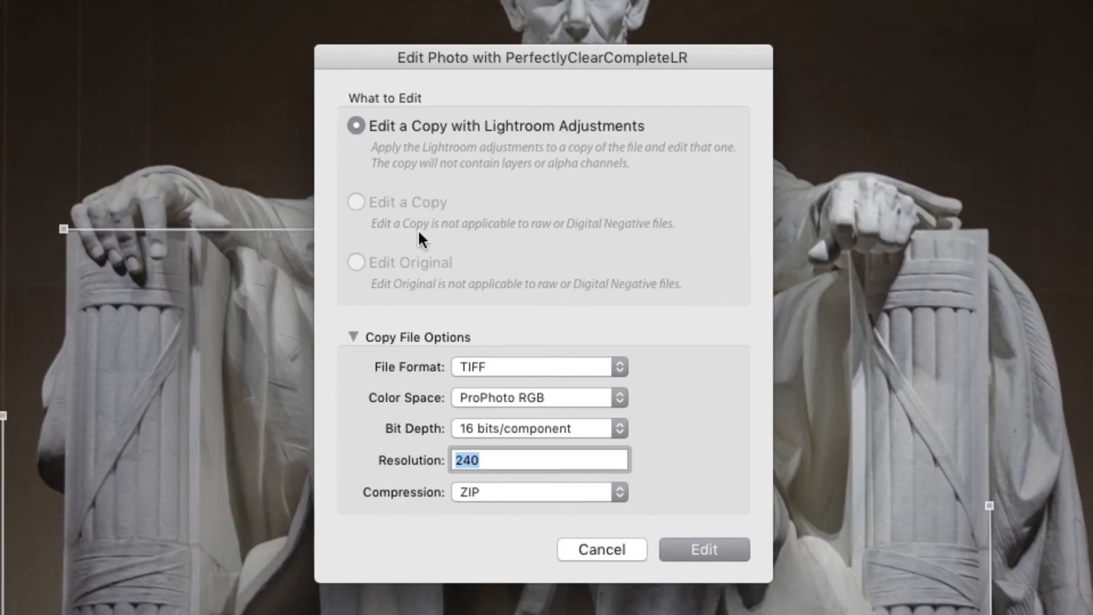
pyautogui.moveTo(498, 378)
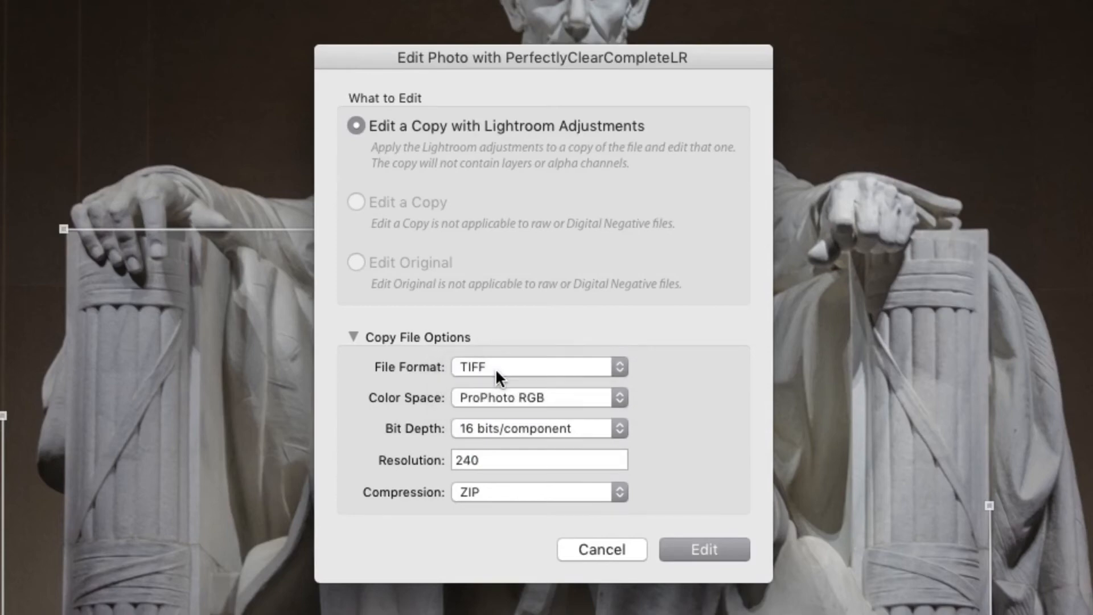
# Step: Set the copy's colour space to sRGB and keep bit depth at 16 bits per component
pyautogui.click(538, 398)
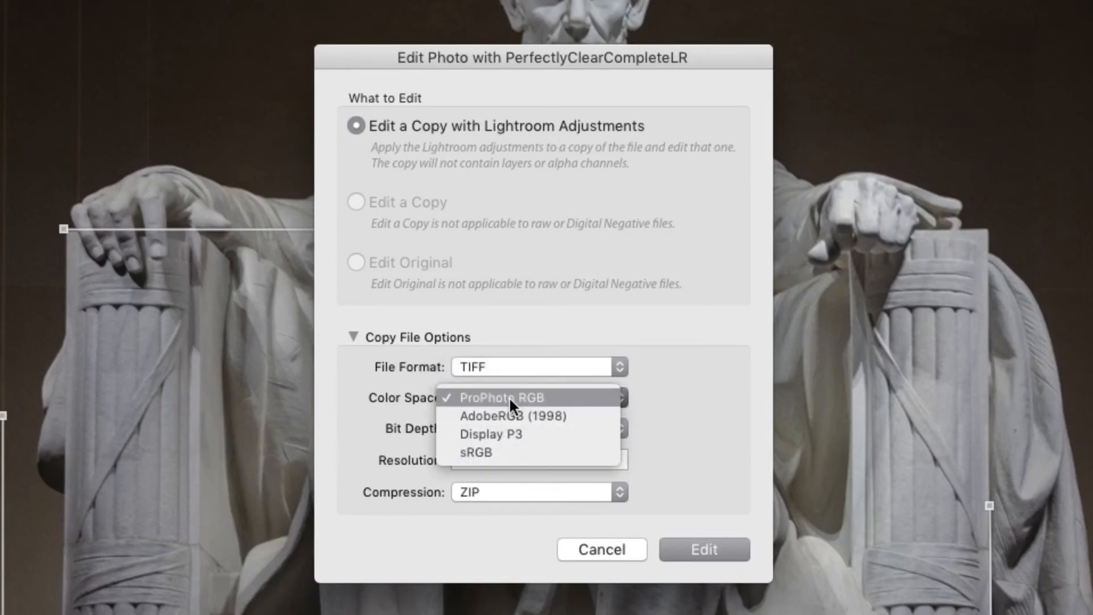
pyautogui.moveTo(490, 434)
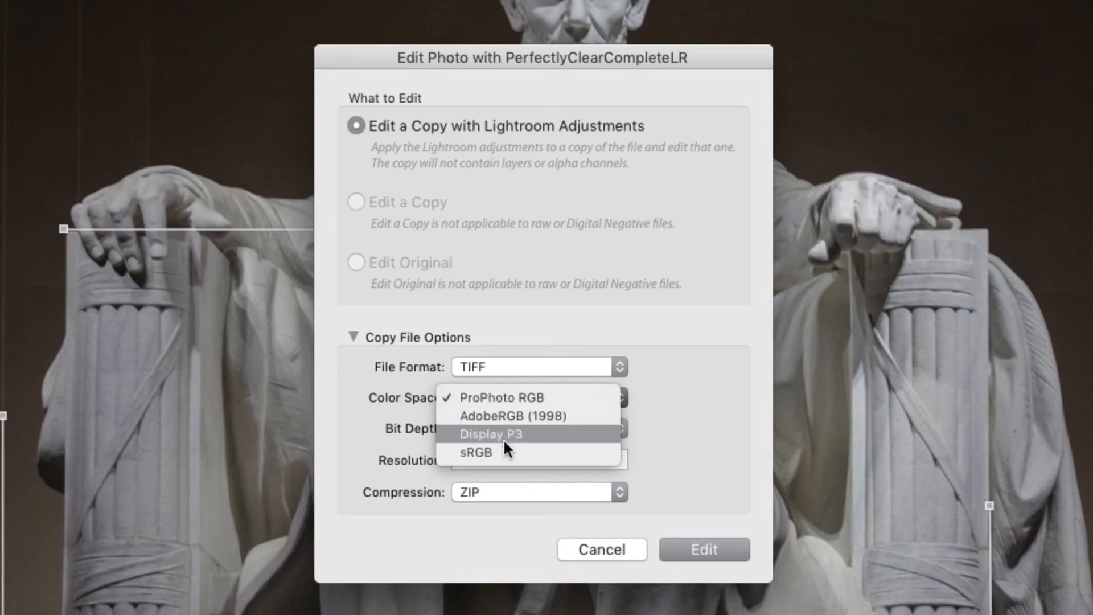
pyautogui.moveTo(476, 451)
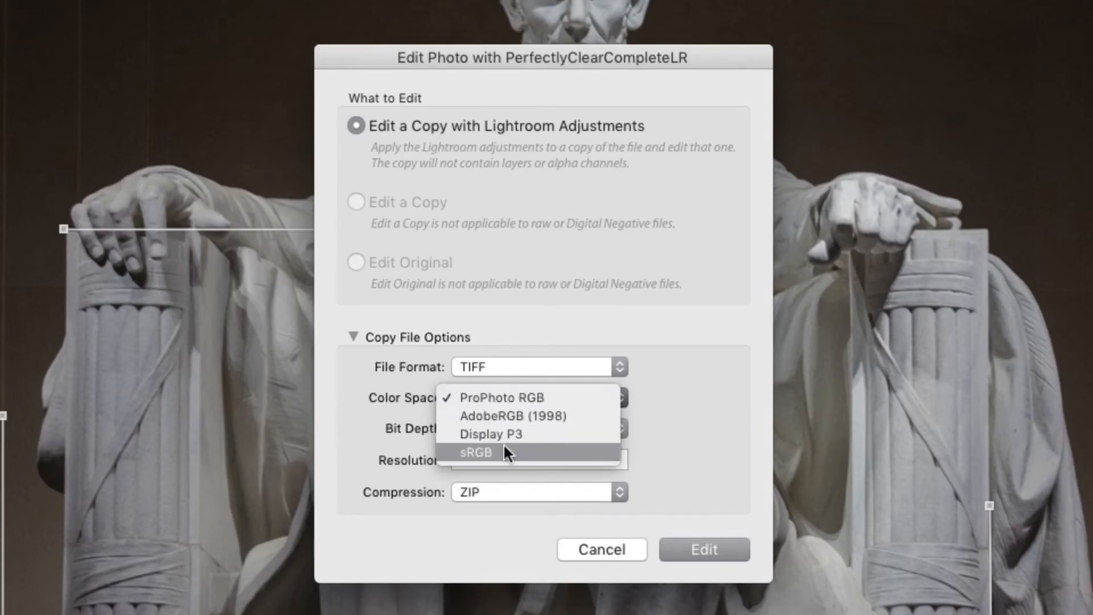
pyautogui.click(475, 451)
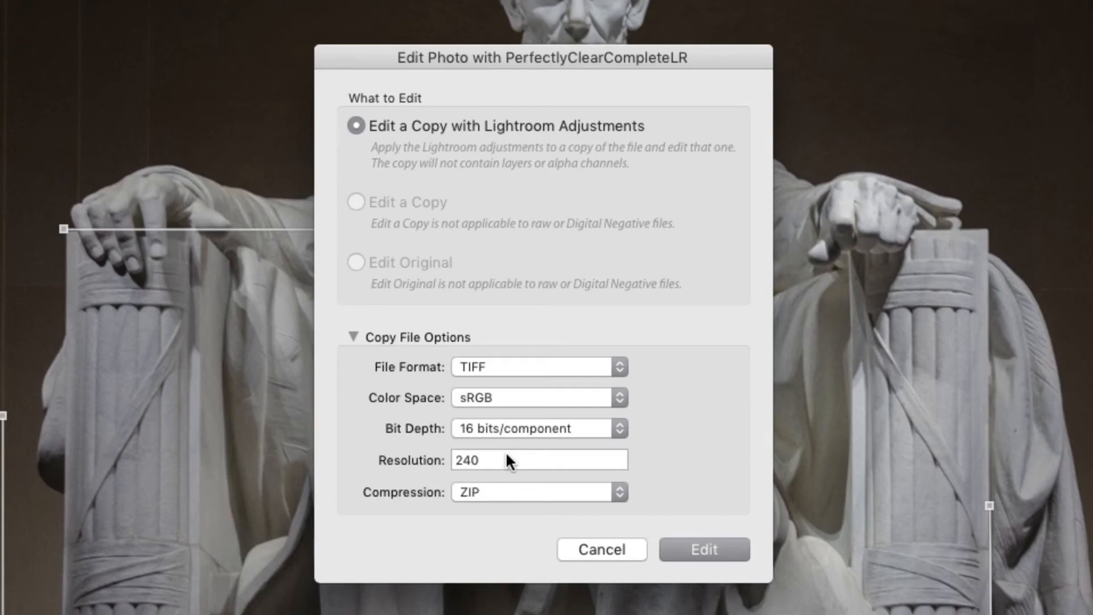
pyautogui.click(536, 428)
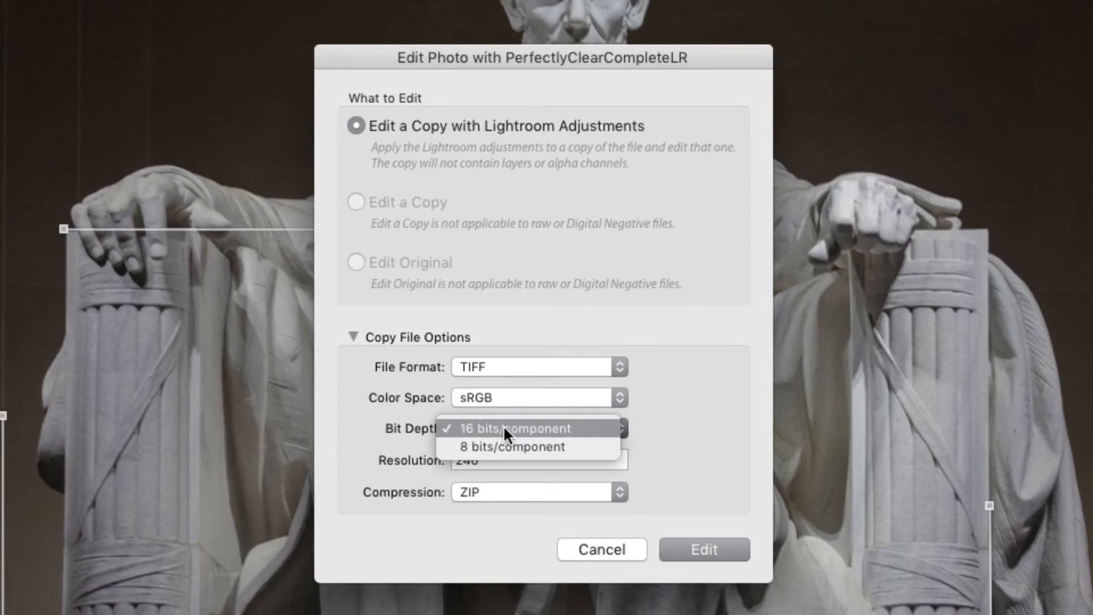
pyautogui.click(514, 428)
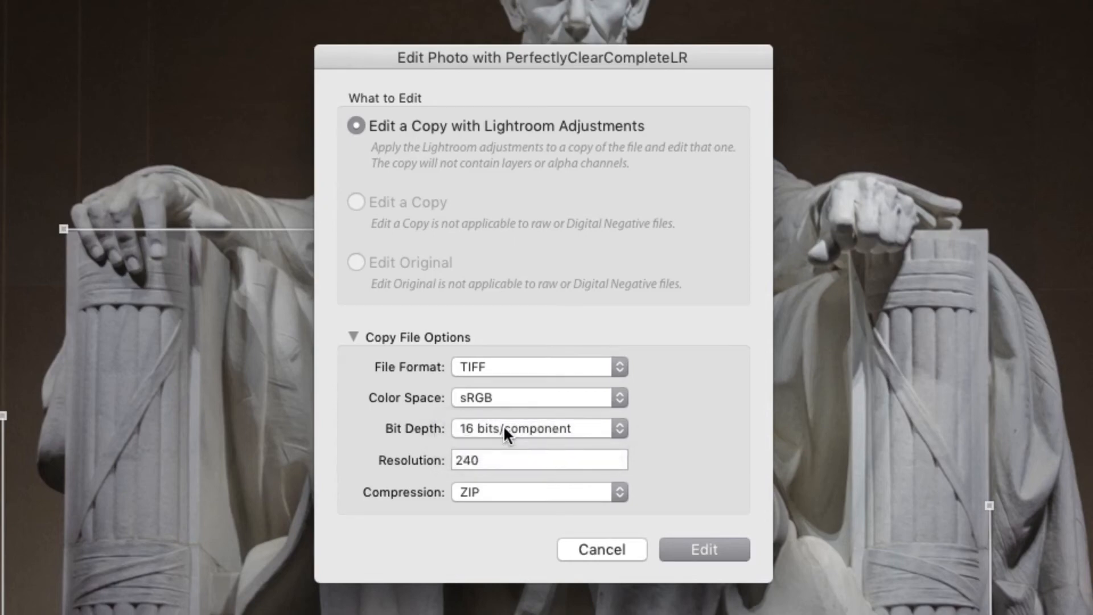
pyautogui.moveTo(508, 437)
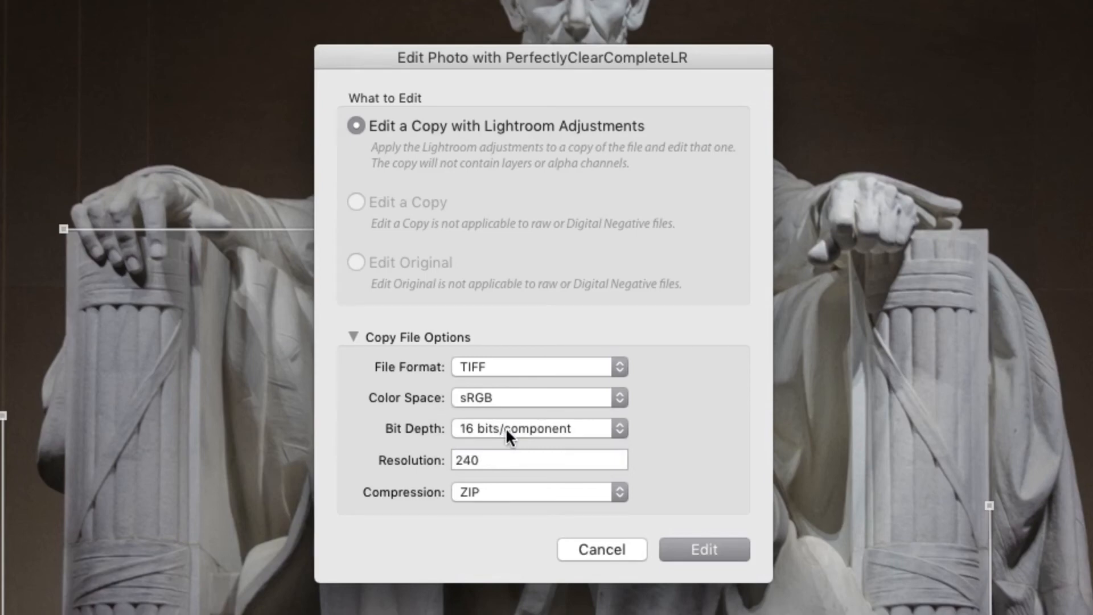
pyautogui.moveTo(508, 436)
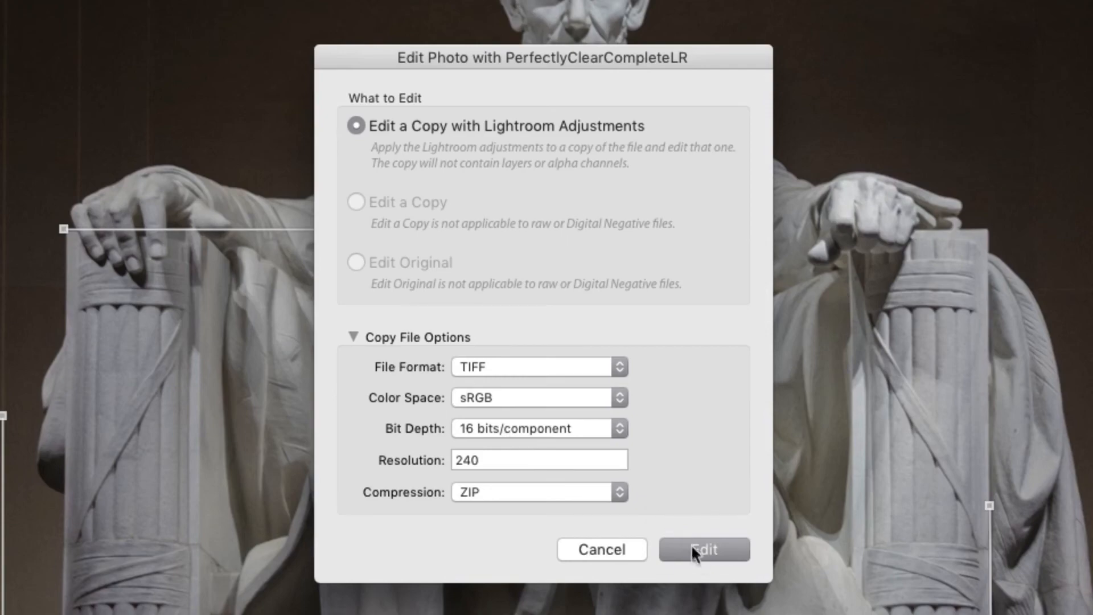
# Step: Open the copy in Perfectly Clear, apply Intelligent Auto then iAuto Details, and adjust Color Restore strength
pyautogui.click(703, 549)
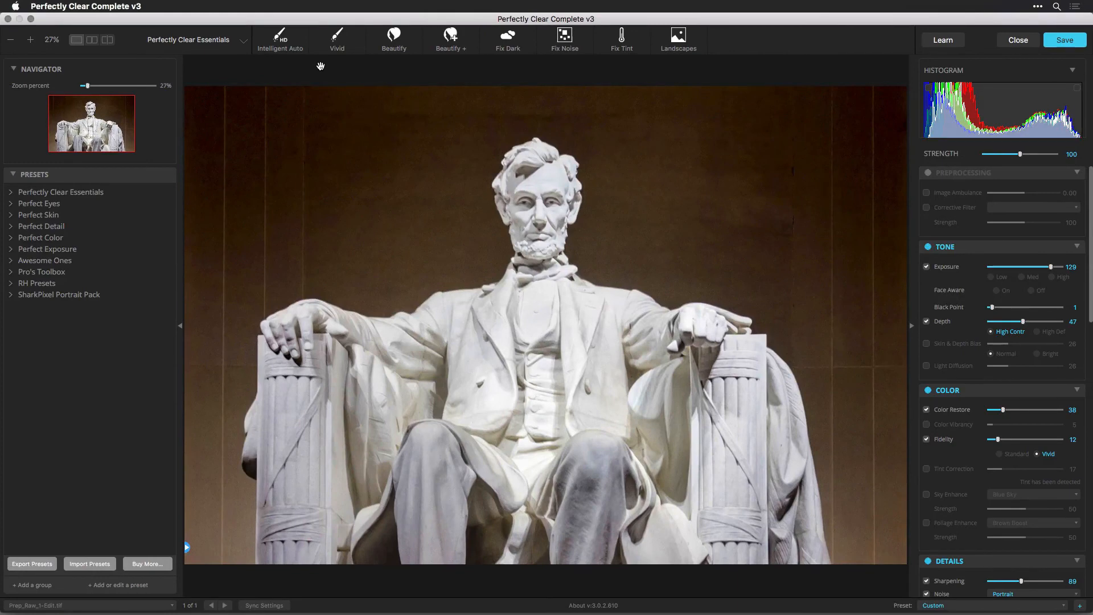
pyautogui.click(280, 40)
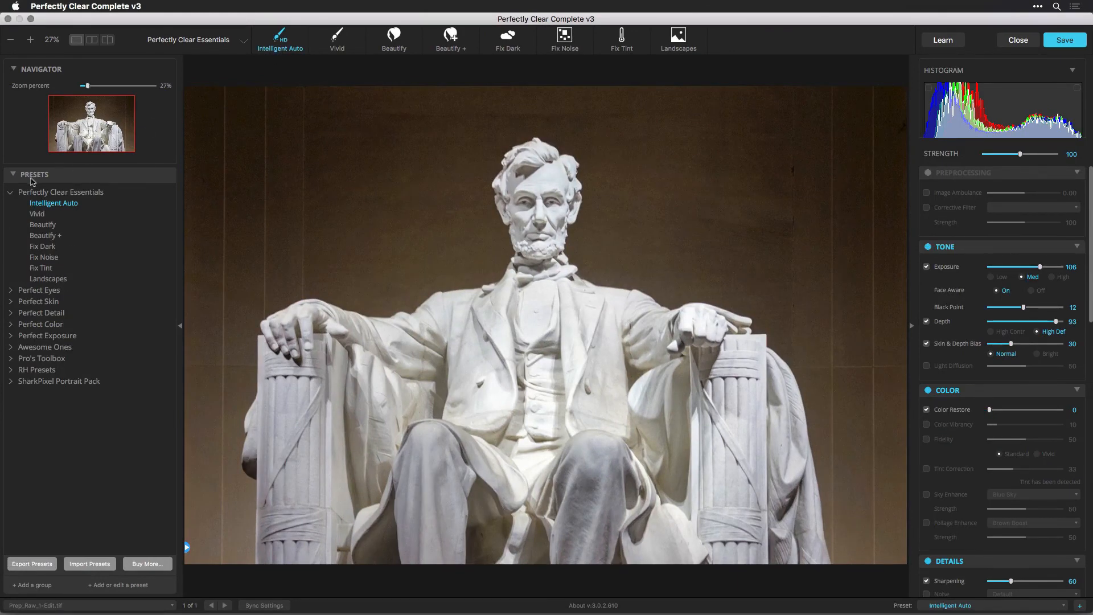
pyautogui.click(10, 192)
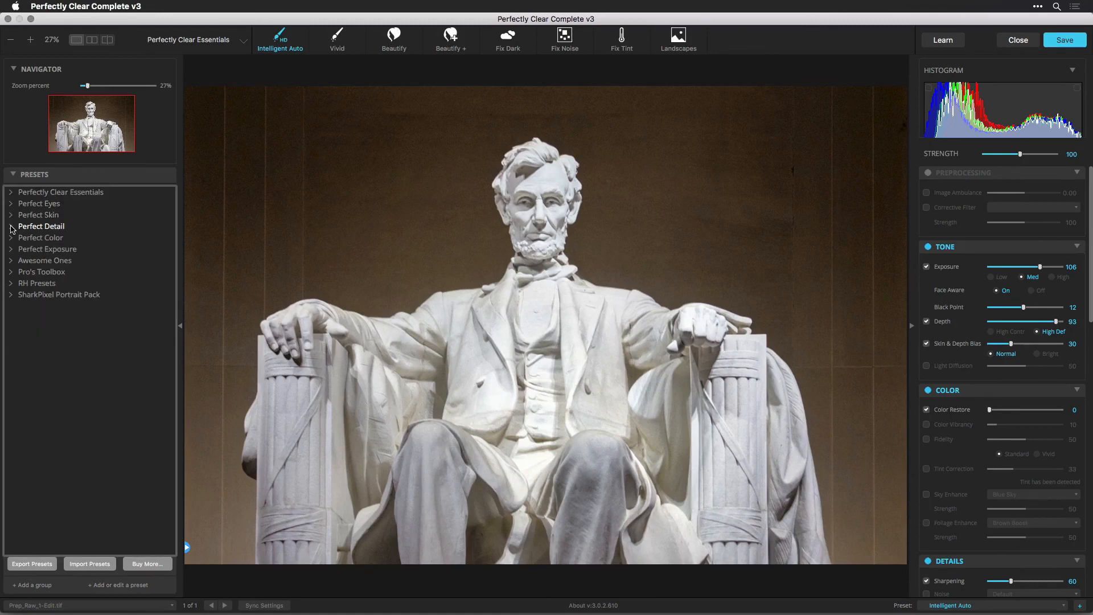
pyautogui.click(11, 225)
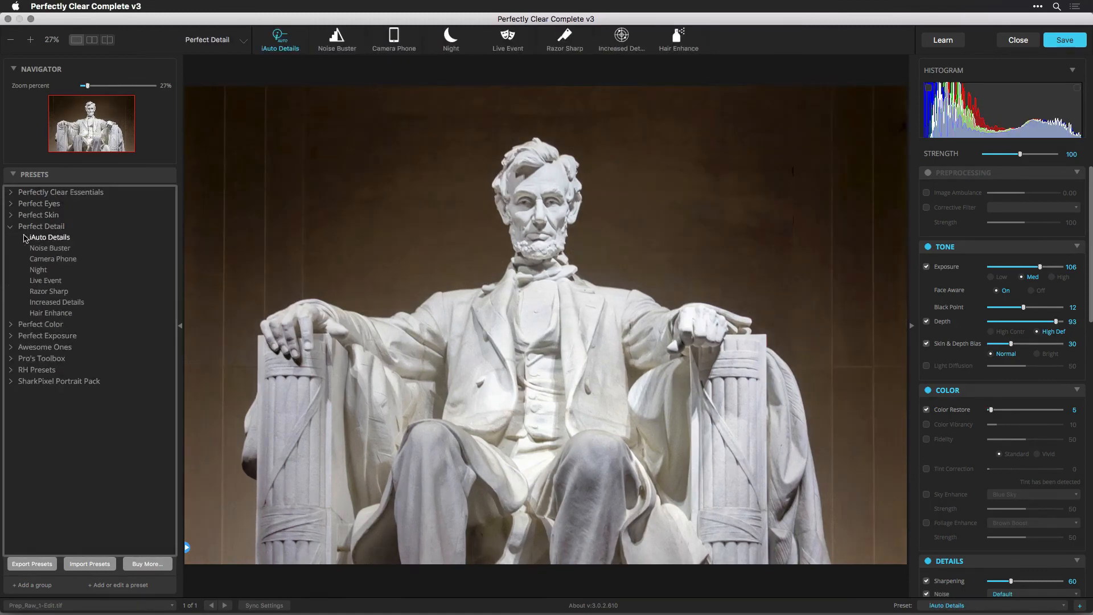
pyautogui.click(49, 237)
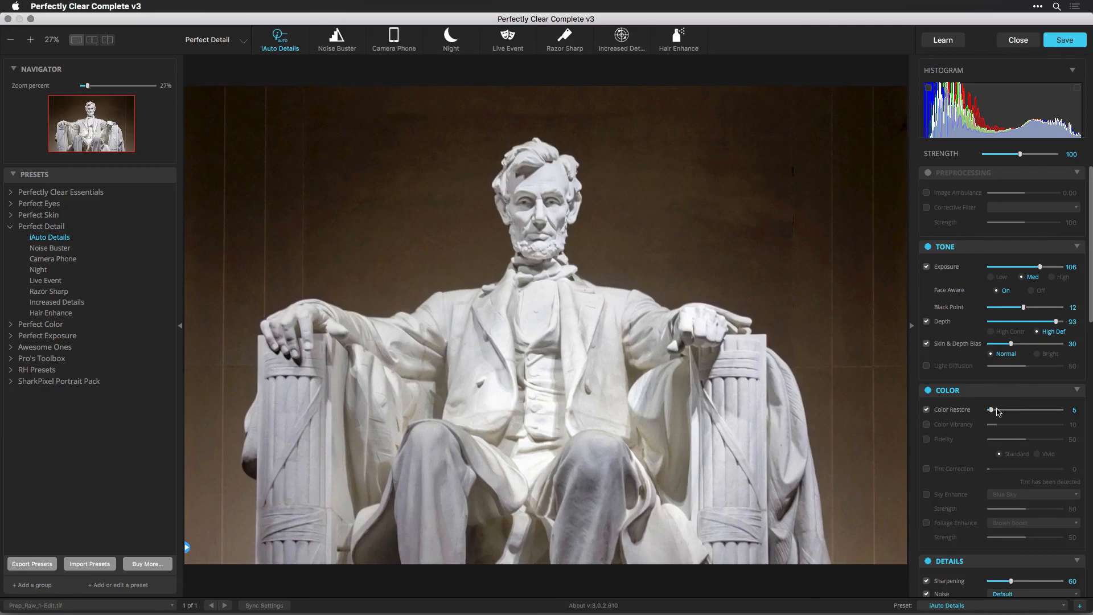
pyautogui.moveTo(989, 410); pyautogui.dragTo(1001, 410)
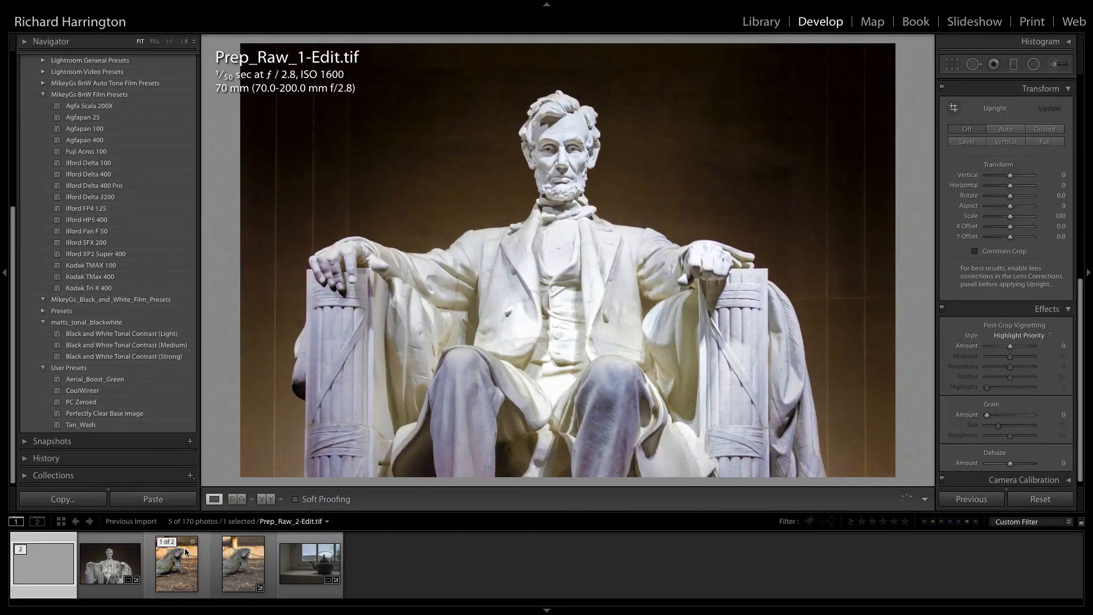
# Step: Select the teapot-by-window photo in the filmstrip to send it to Perfectly Clear
pyautogui.click(308, 564)
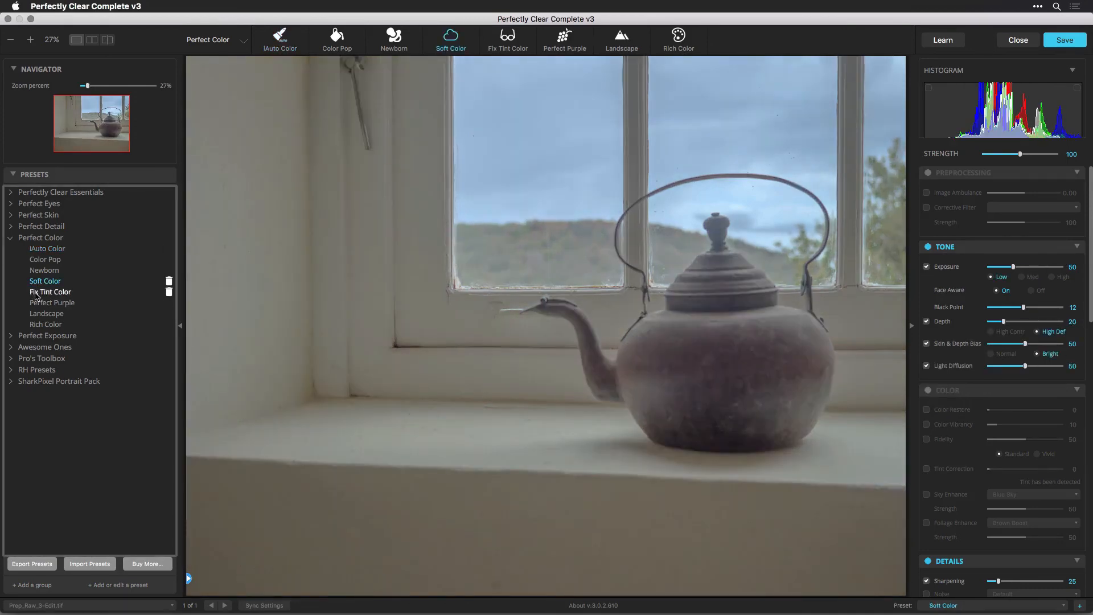
# Step: Apply the Fix Tint Color preset from the Perfect Color group to the teapot photo
pyautogui.click(50, 291)
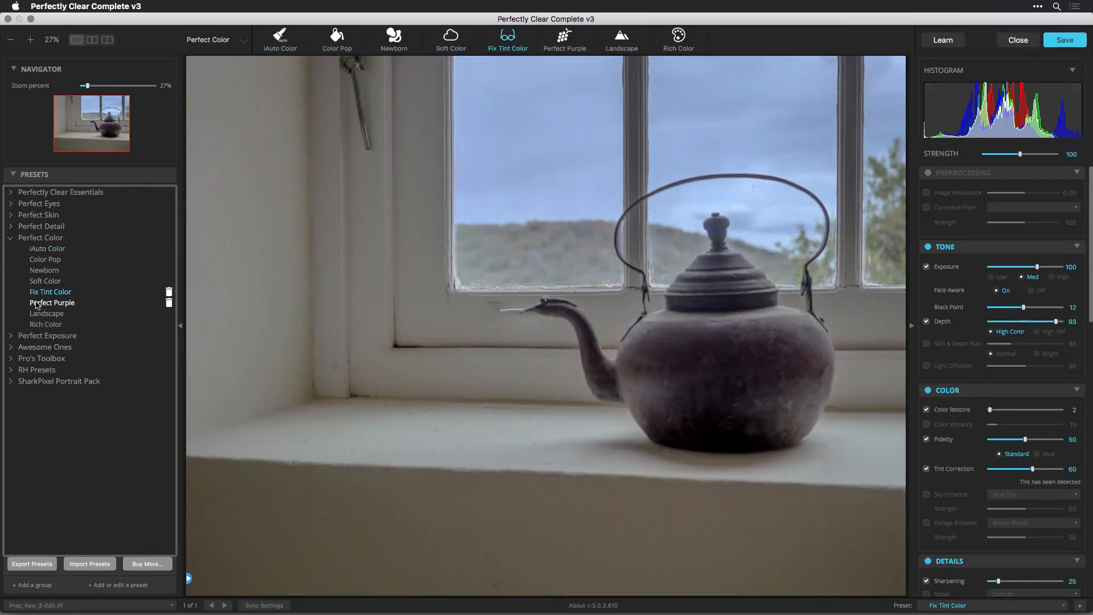